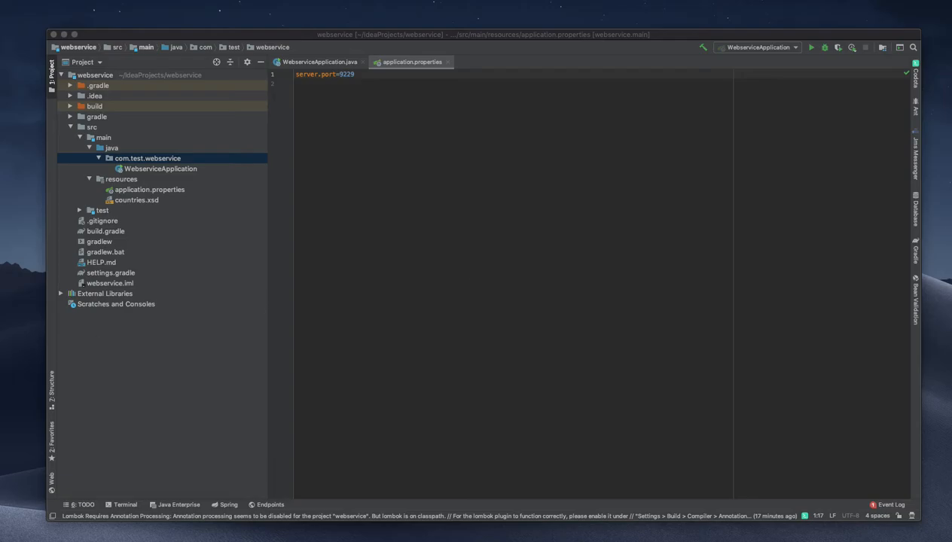
Step: View build.gradle's JAXB code-generation task and dependencies in the editor
double_click(106, 232)
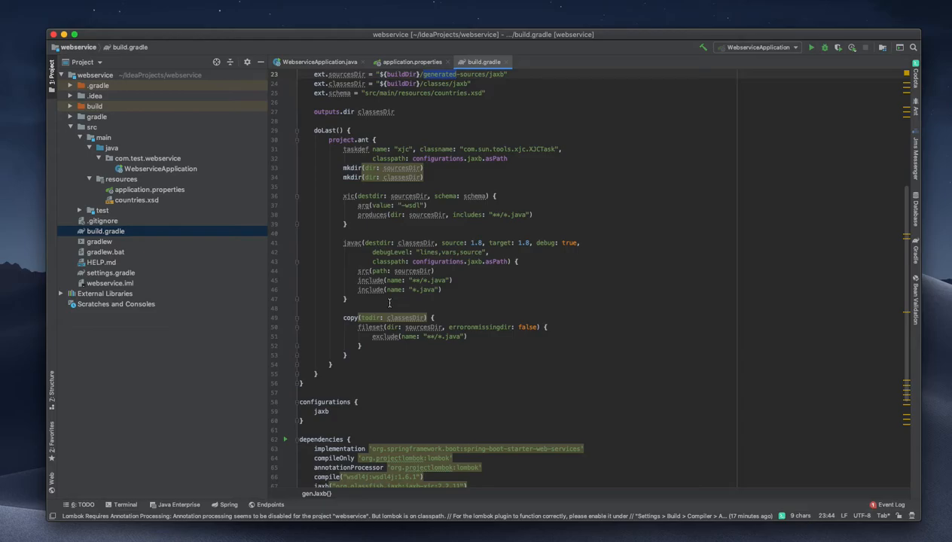
mouse_move(250, 267)
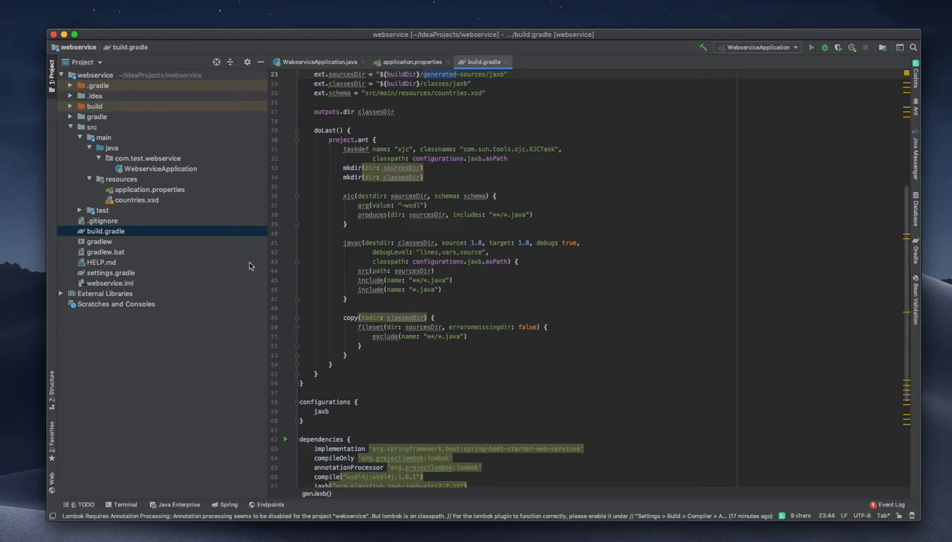
mouse_move(293, 301)
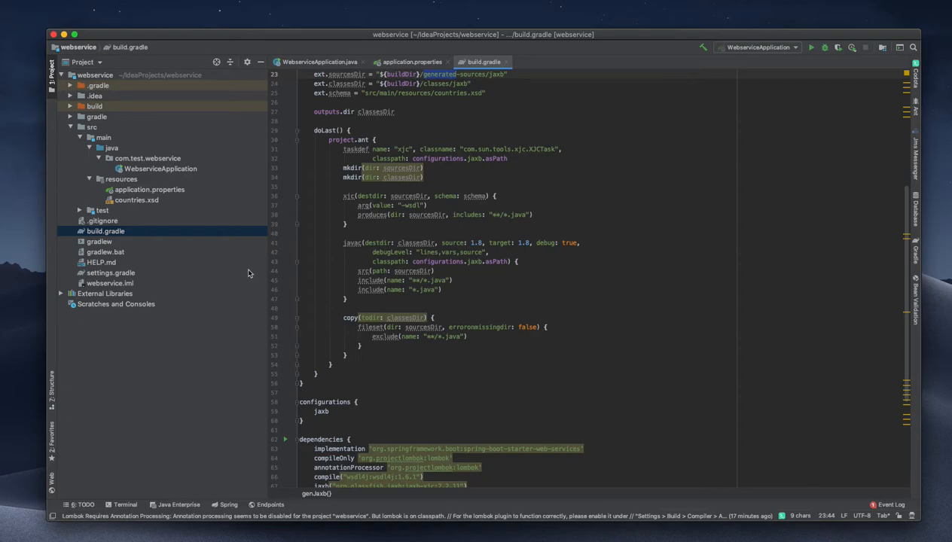
Step: Create a repository package under com.test.webservice
left_click(148, 159)
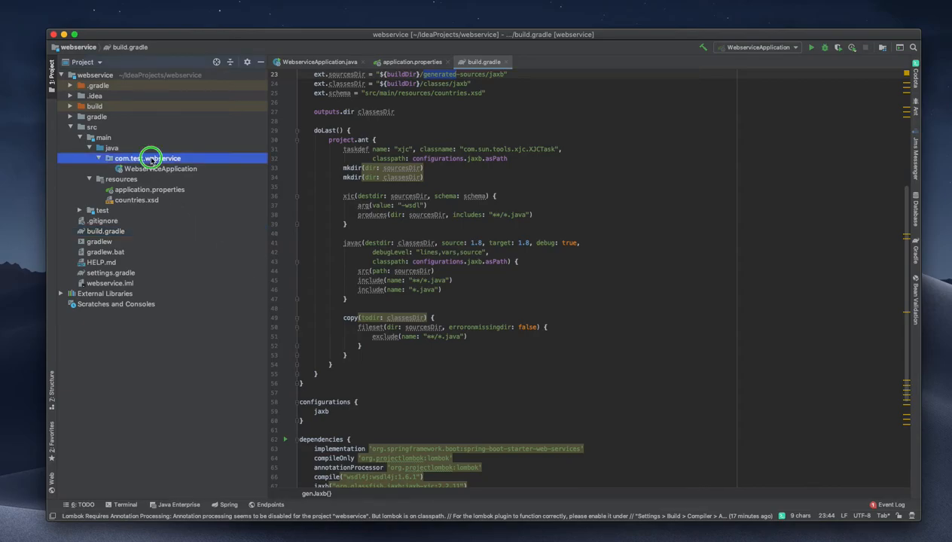
right_click(151, 158)
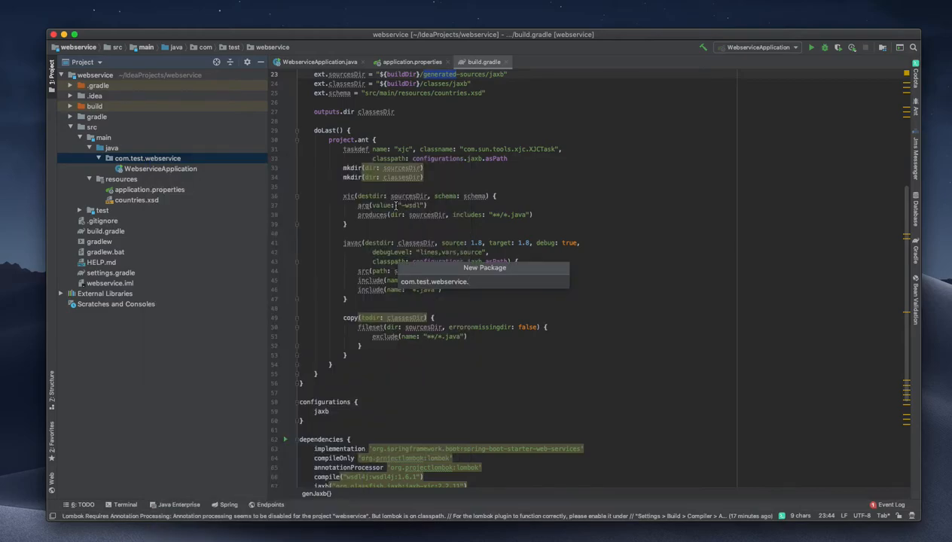
type(".repo")
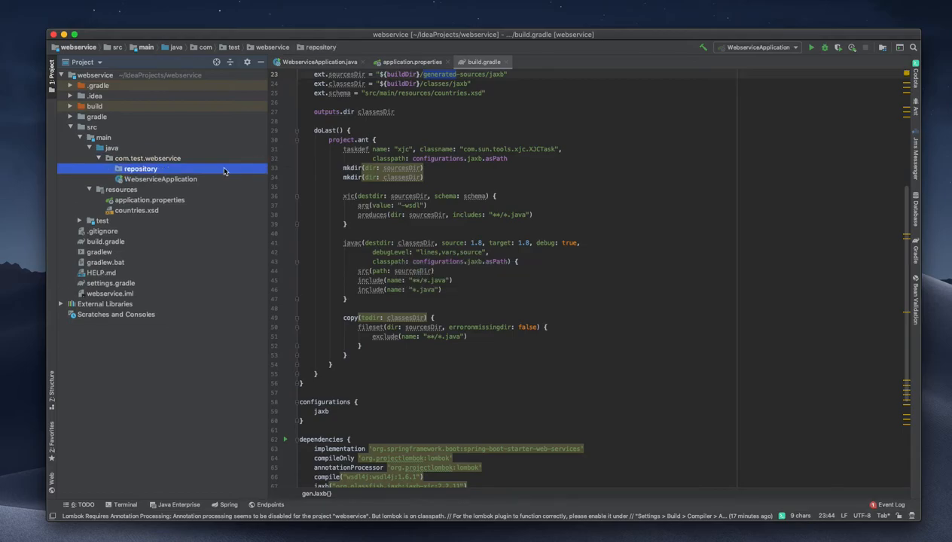
Step: Create an empty Countryrepository Java class inside the repository package
right_click(140, 169)
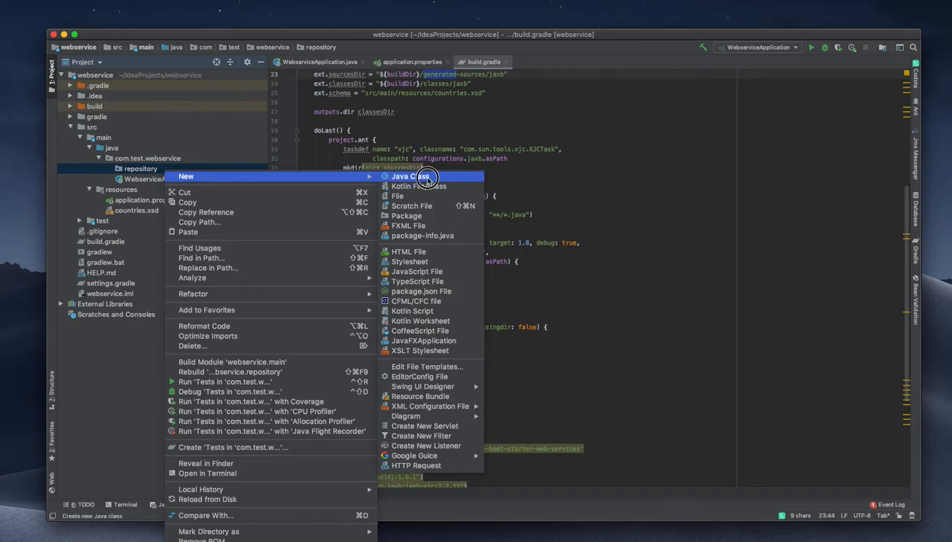
left_click(407, 176)
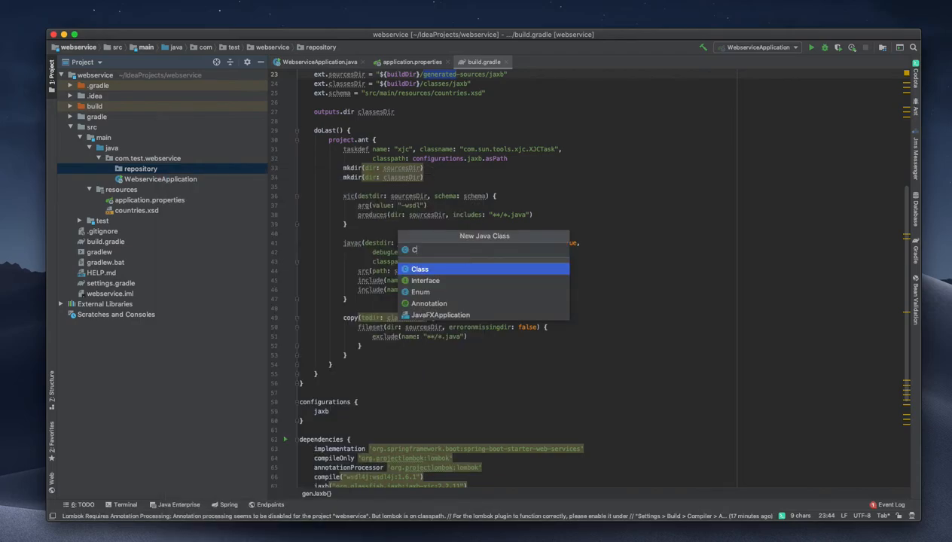
type("Country")
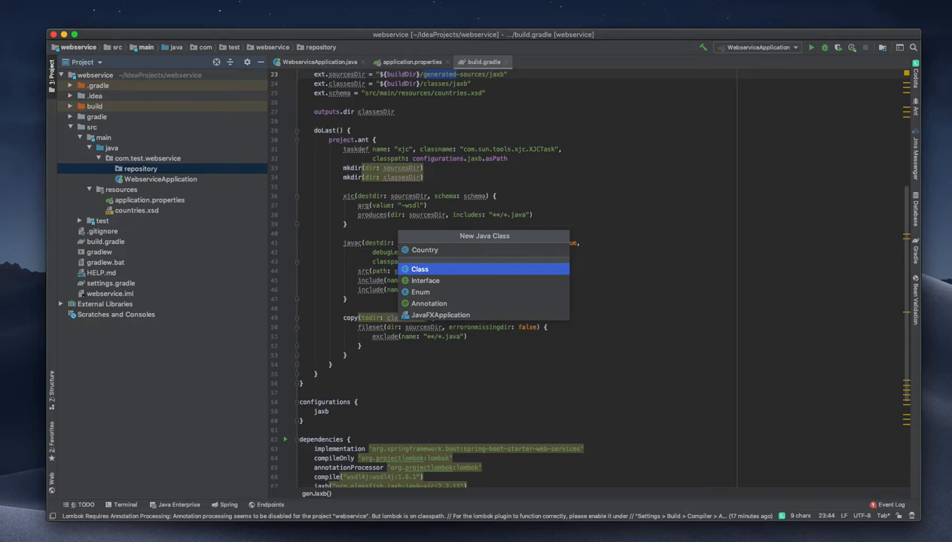
type("repository")
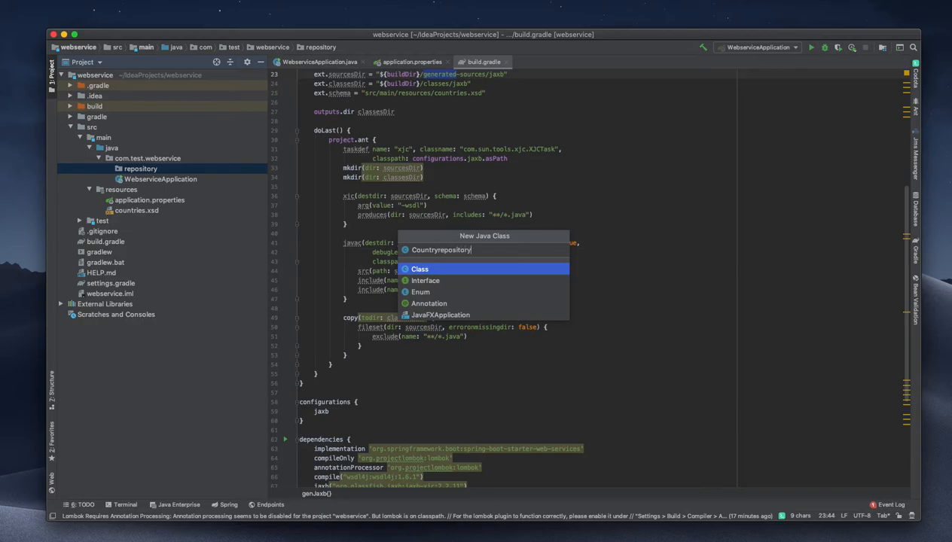
left_click(418, 269)
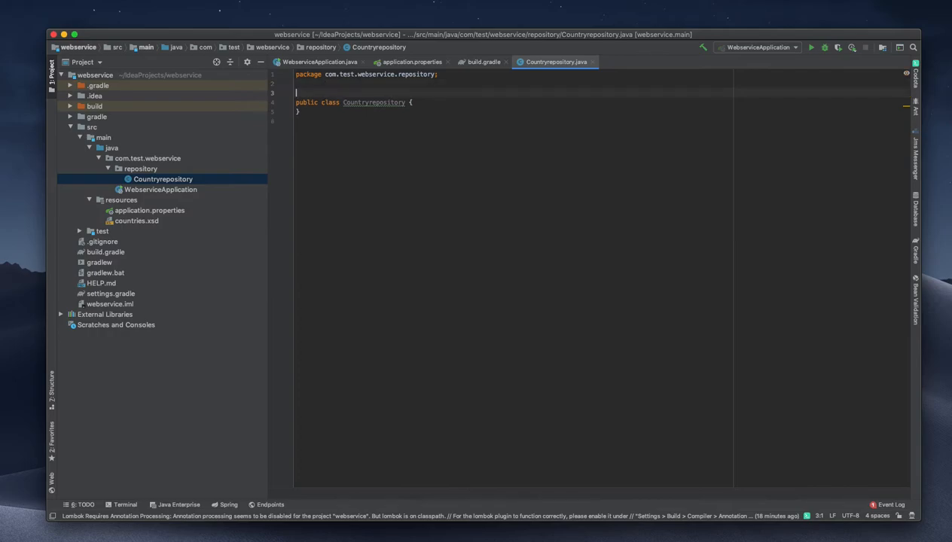
type("@C")
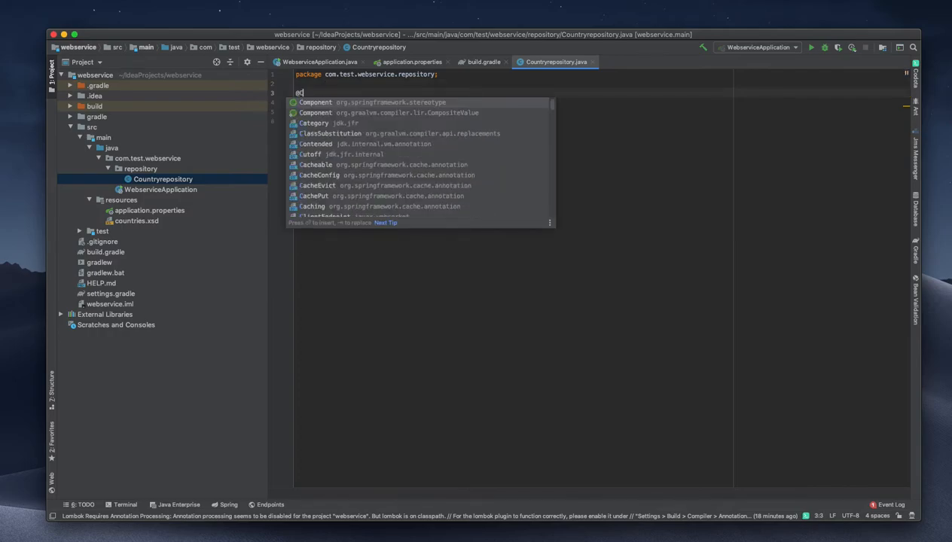
type("Con")
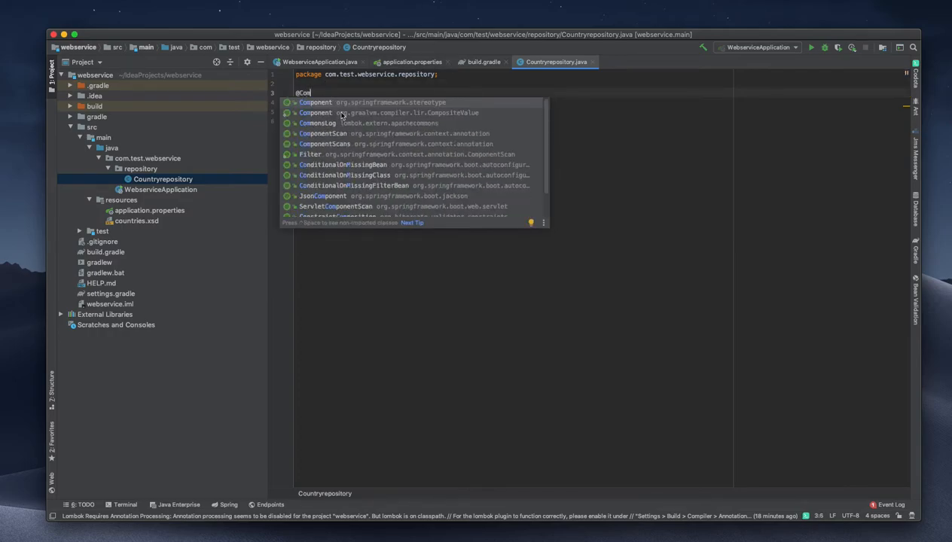
left_click(316, 102)
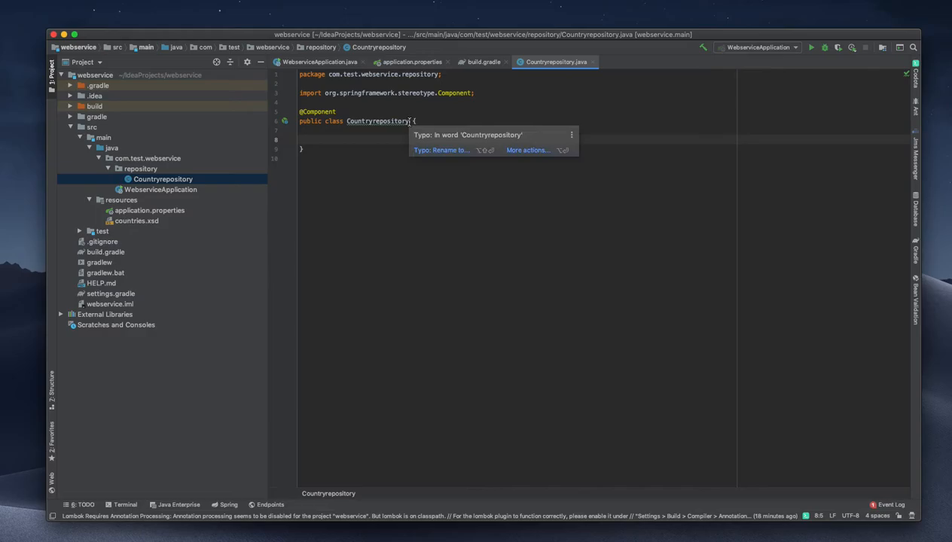
left_click(419, 121)
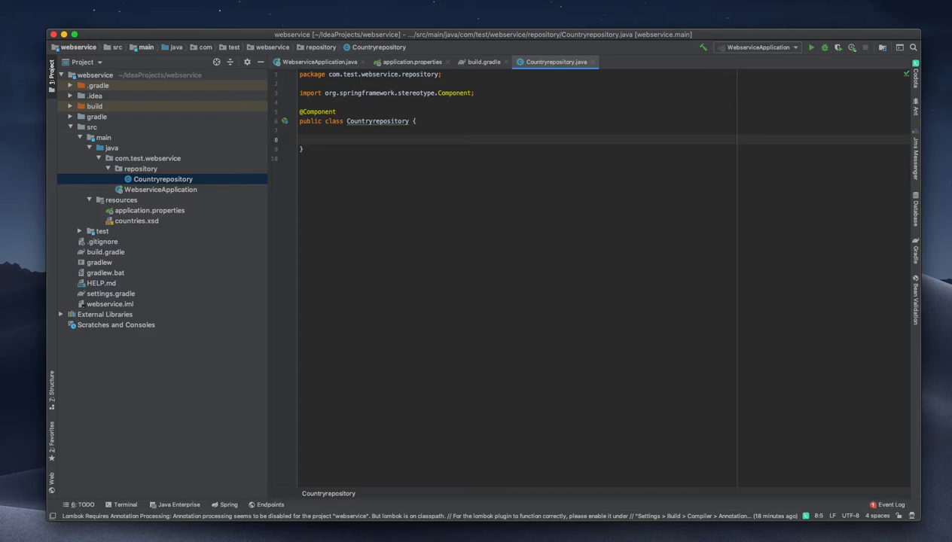
mouse_move(669, 248)
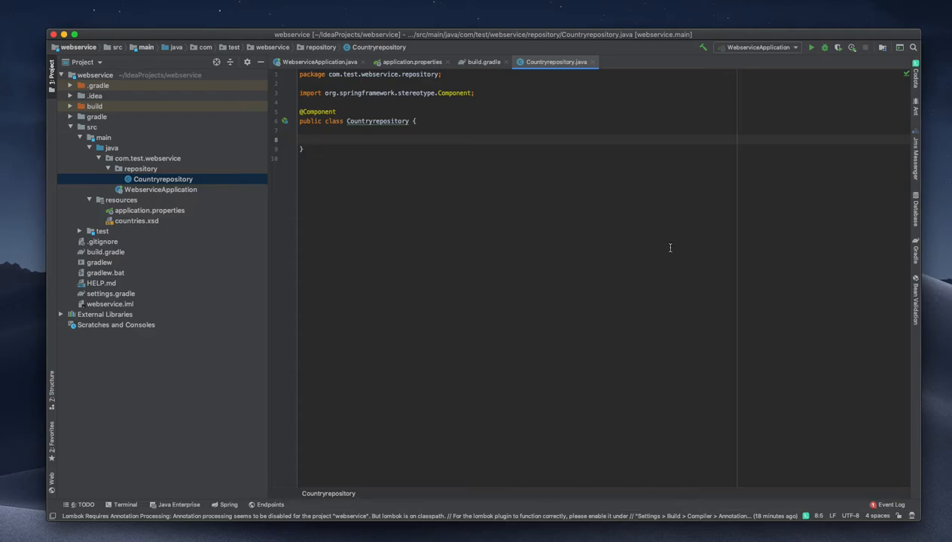
Step: Begin a private static field declaration in CountryRepository
type("private")
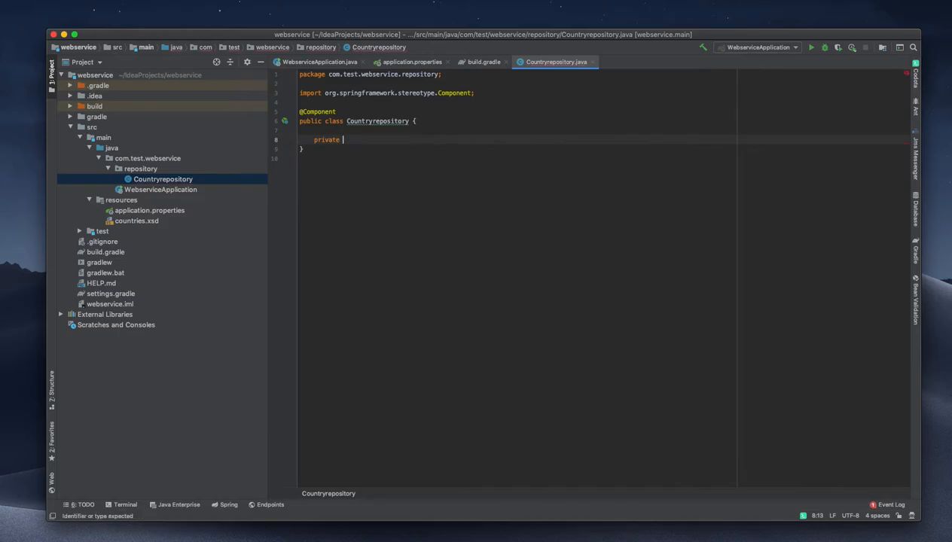
type("static final Map<>")
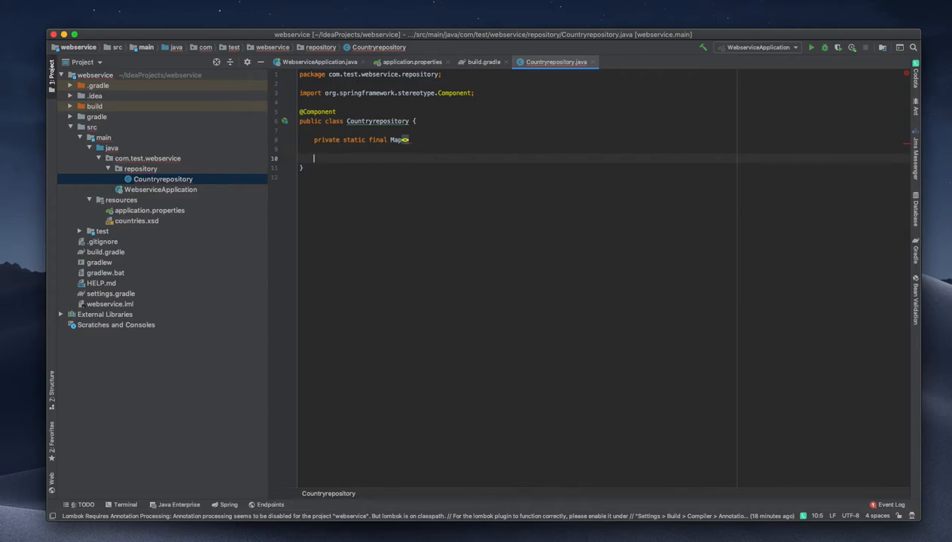
Step: Write an empty public Country find(String name) method and start the Map<String field type
type("public")
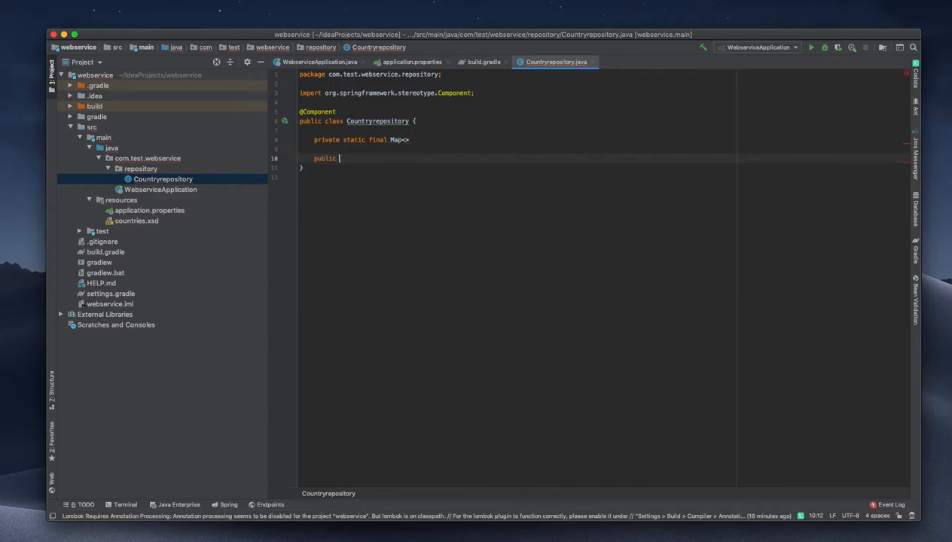
type("Country")
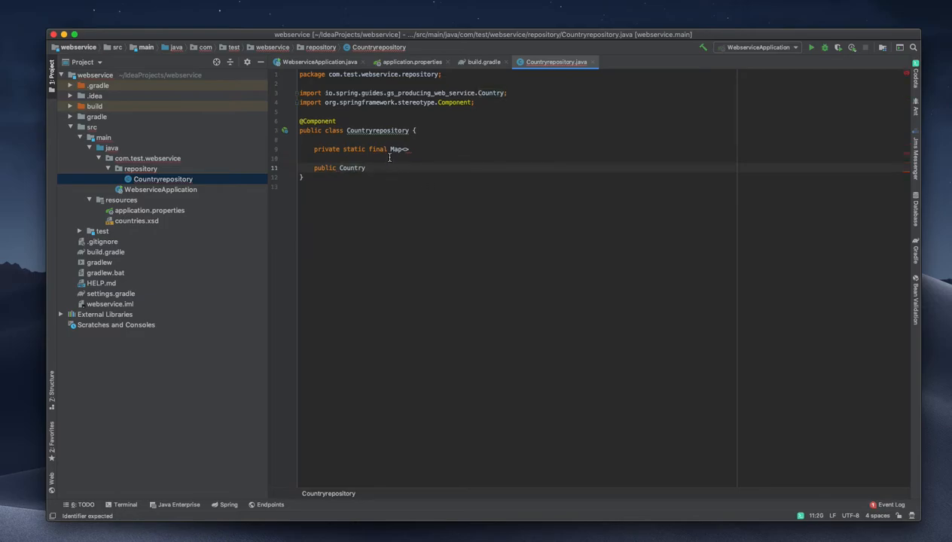
type("find")
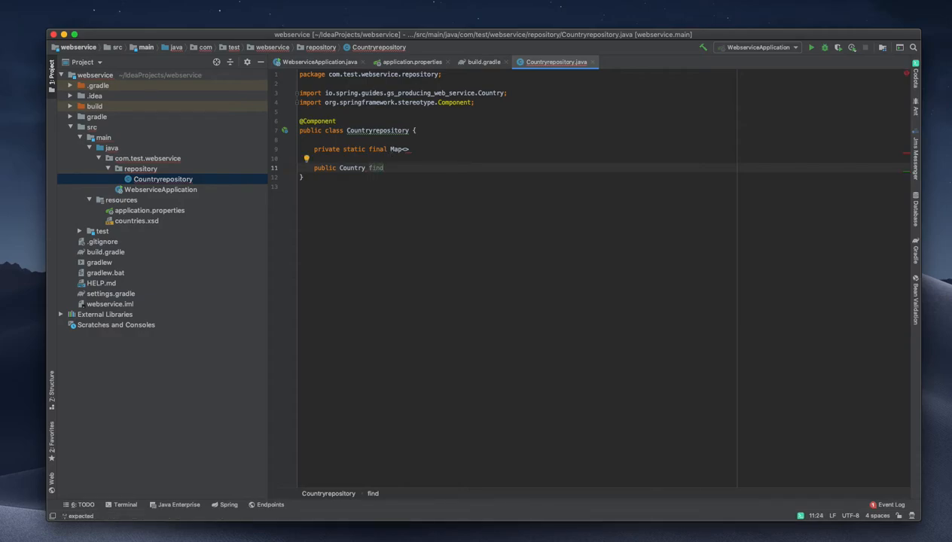
type("()")
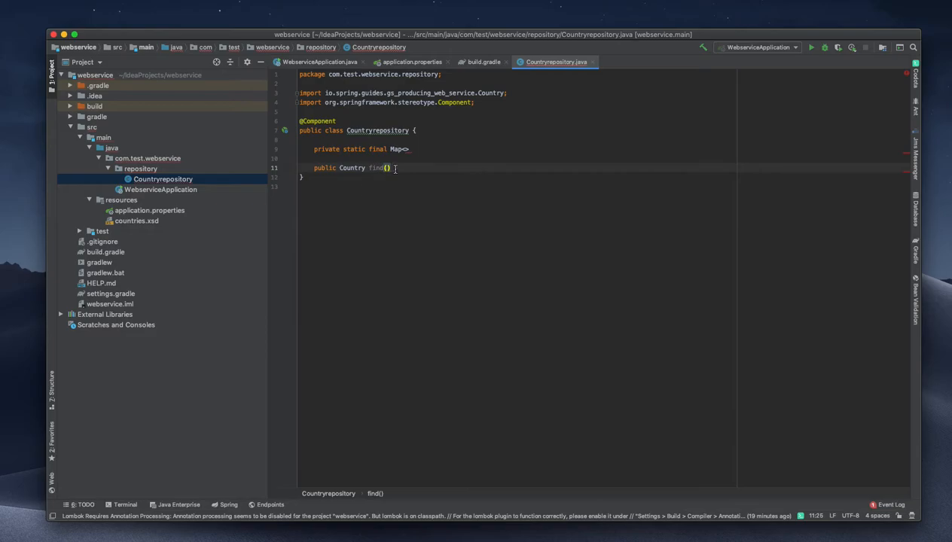
type("{")
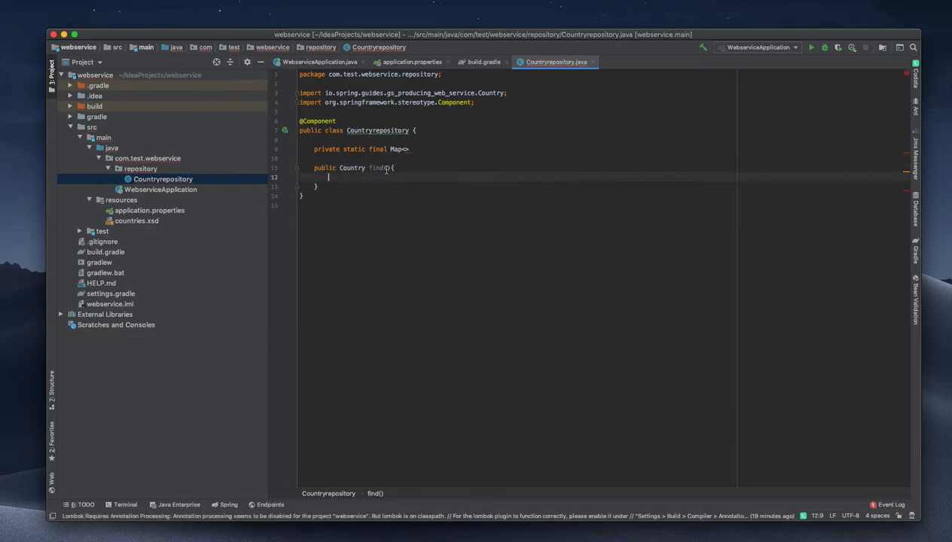
type("String n")
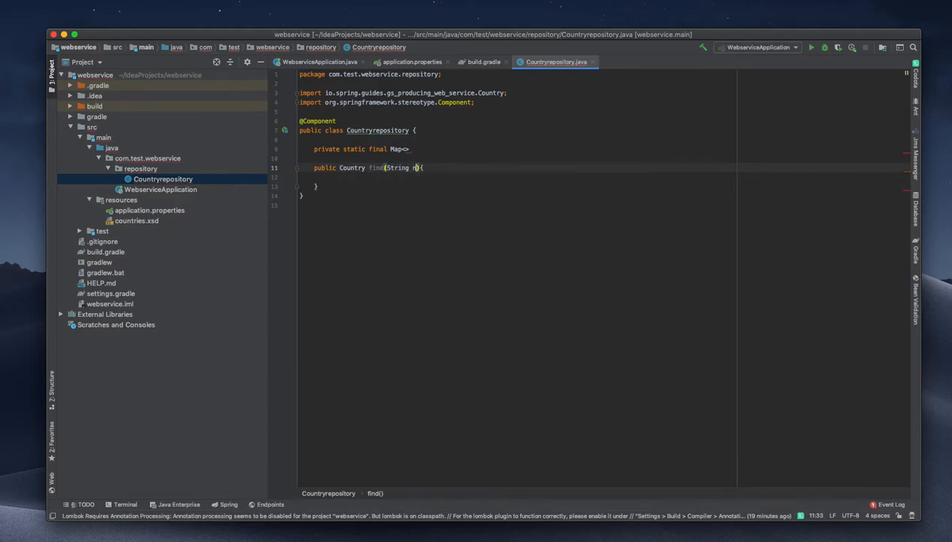
type("ame")
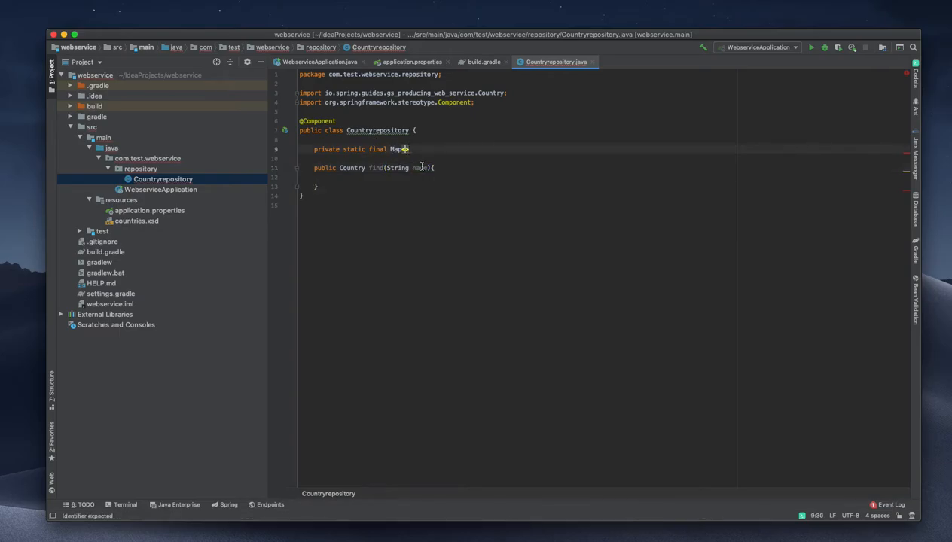
type("<String name")
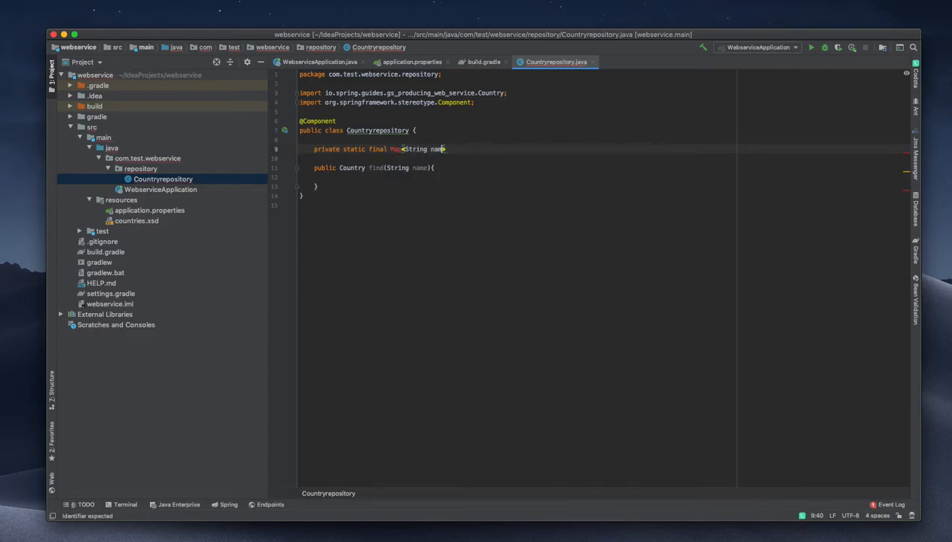
Step: Complete the field as Map<String, Country> lists = new HashMap<>() with java.util.Map imported
type(", country")
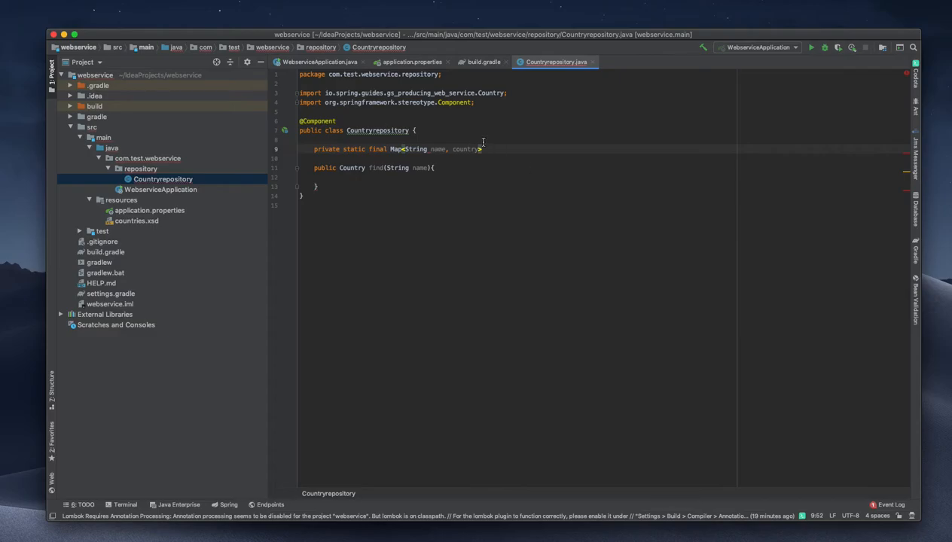
mouse_move(502, 160)
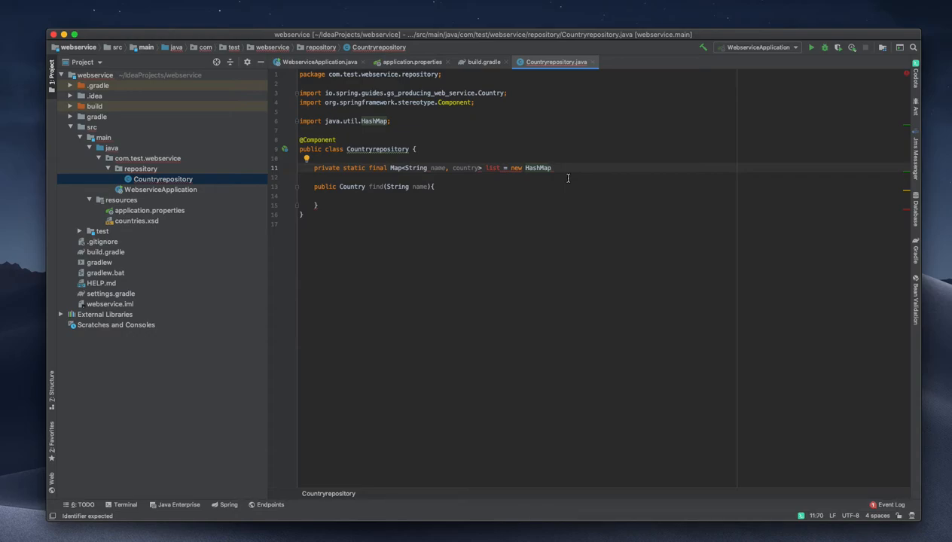
type("();")
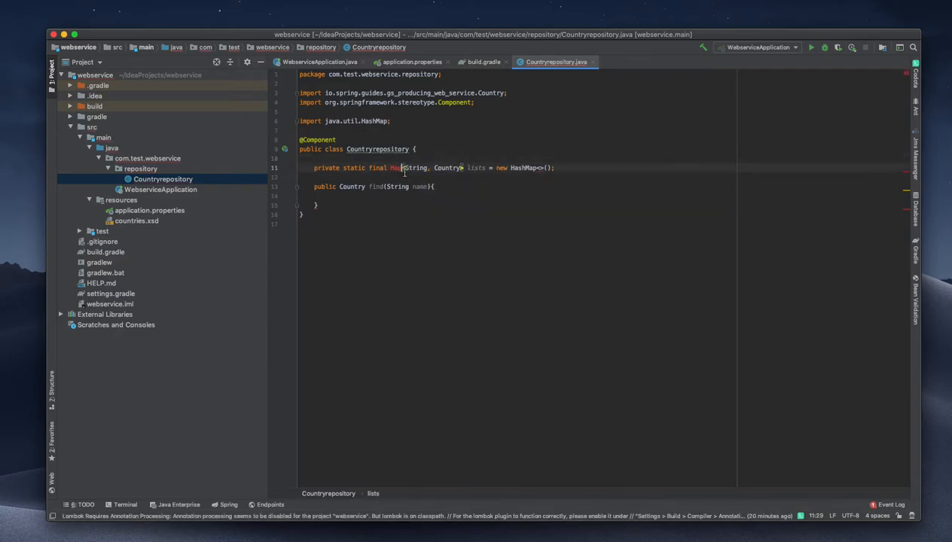
type("import java.util.Map;")
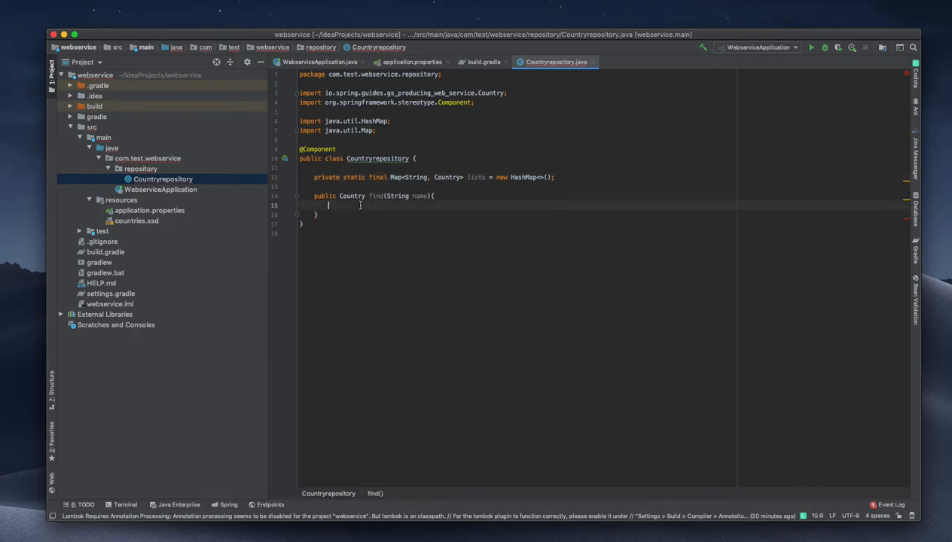
Step: Write Optional.ofNullable(lists.get(name)); in find, importing java.util.Optional
type("Optio")
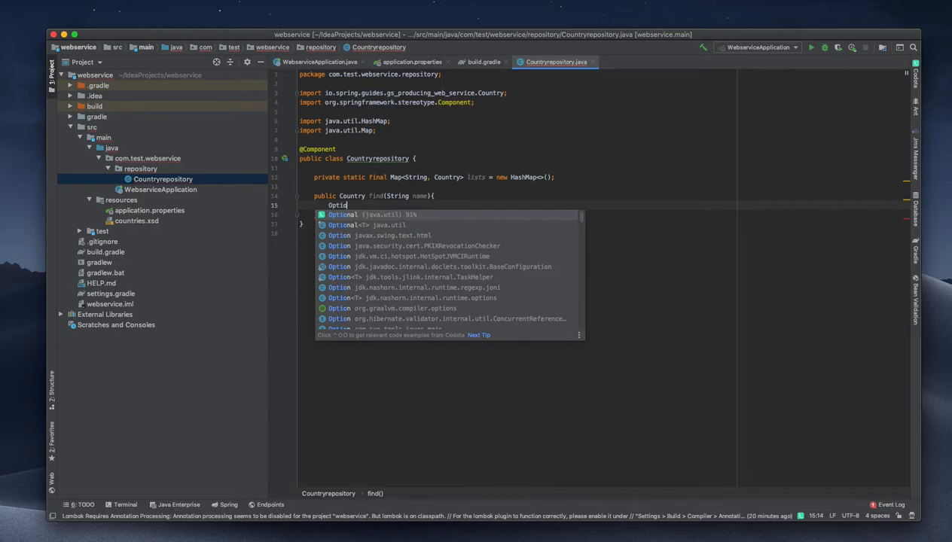
key("Enter")
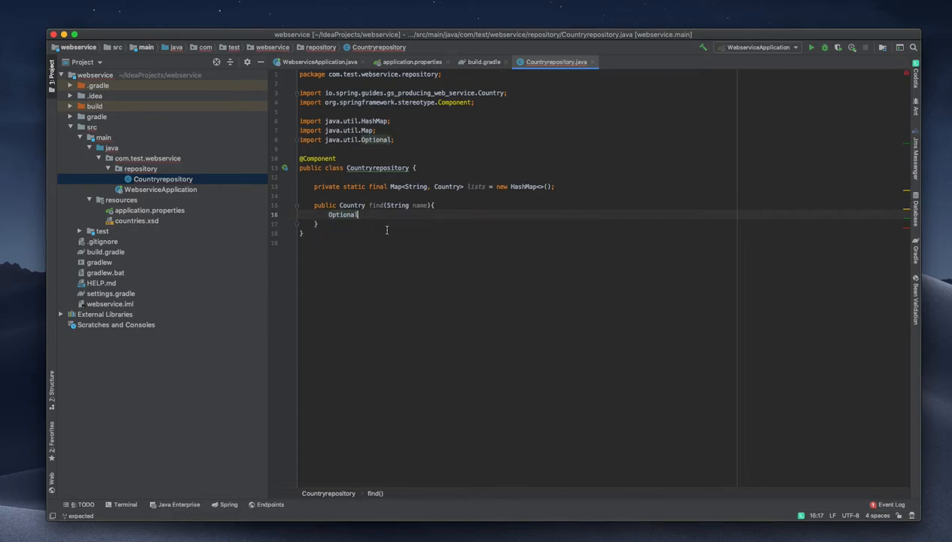
type(".ofNullable(")
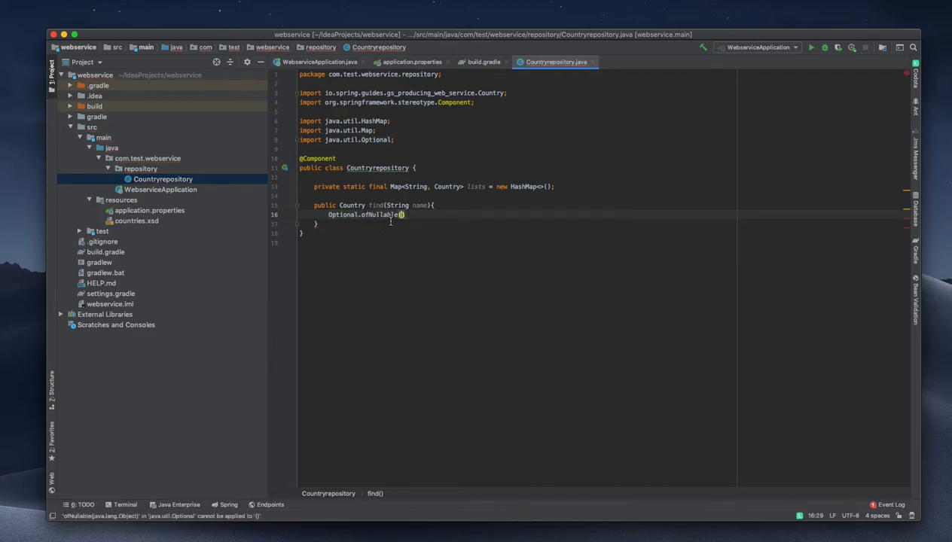
mouse_move(464, 190)
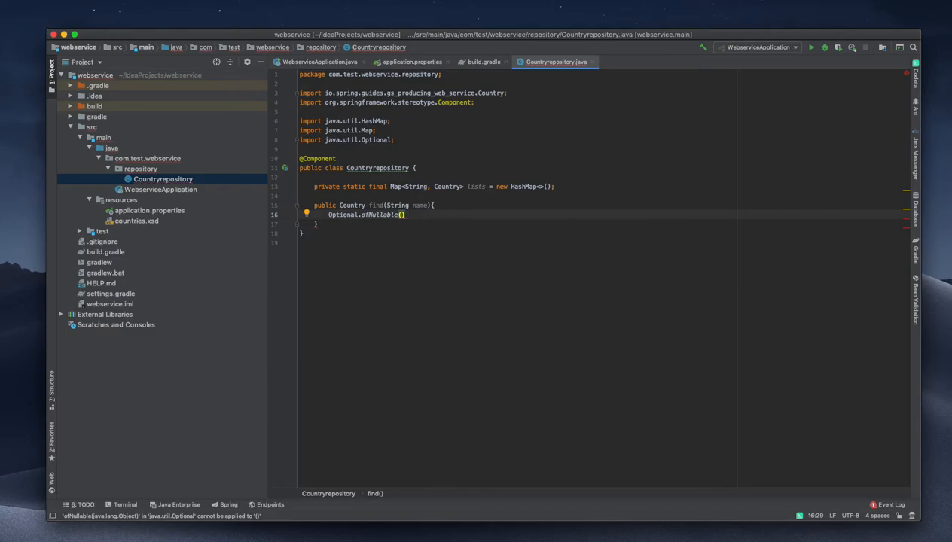
mouse_move(910, 243)
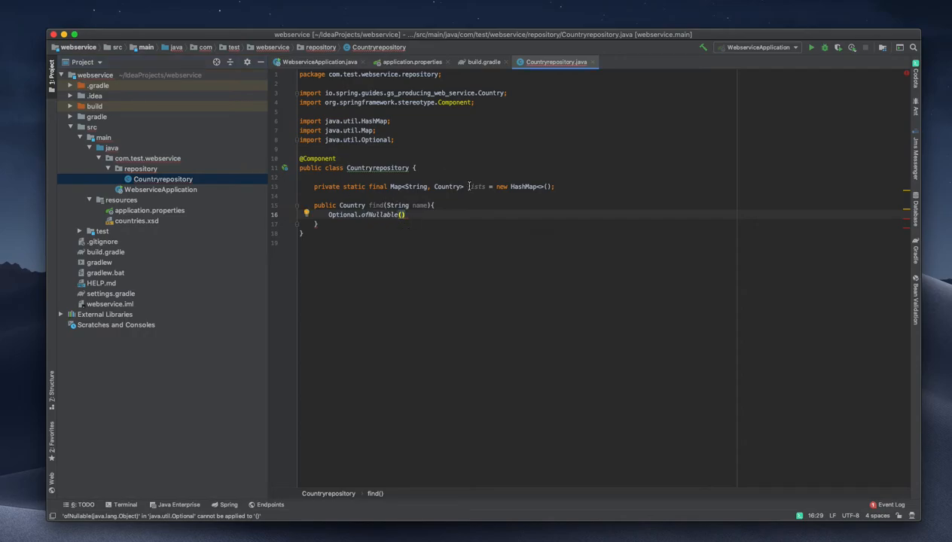
double_click(478, 186)
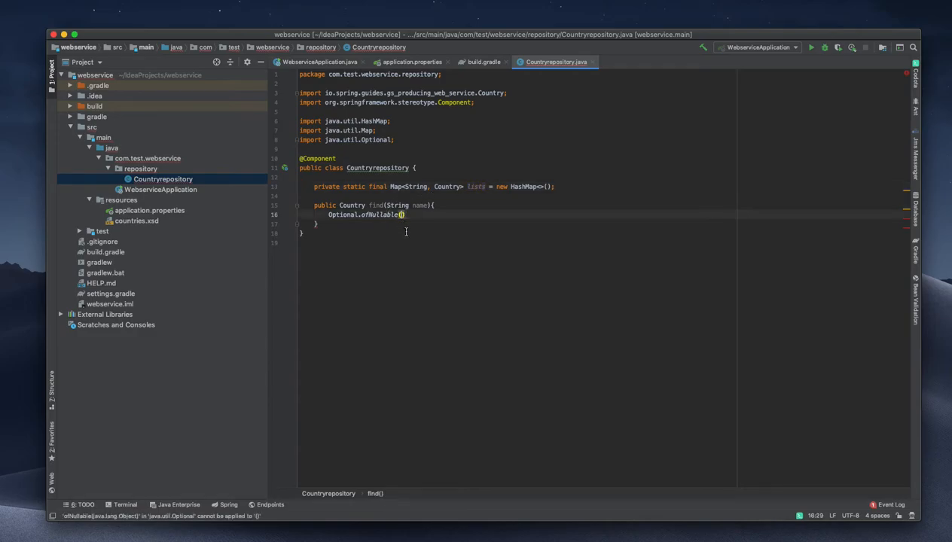
type("lists")
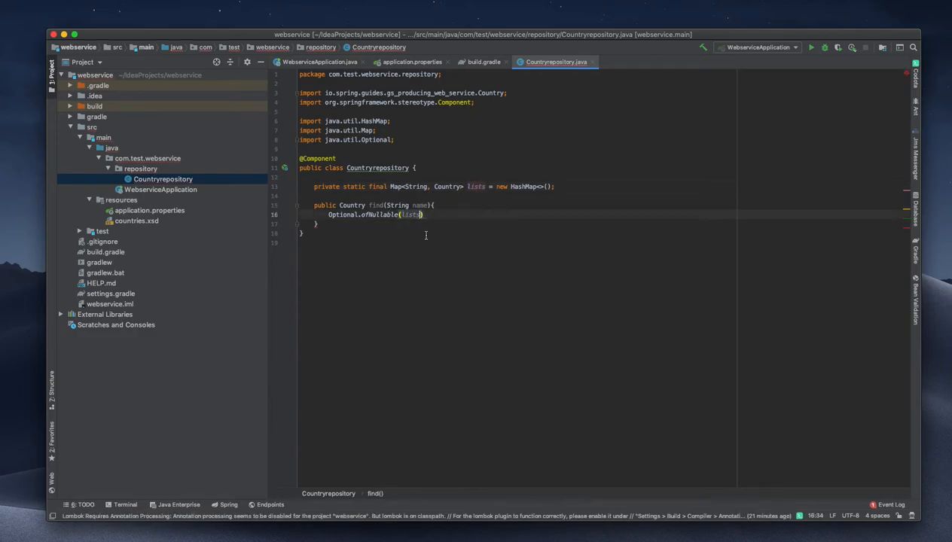
type(".get(")
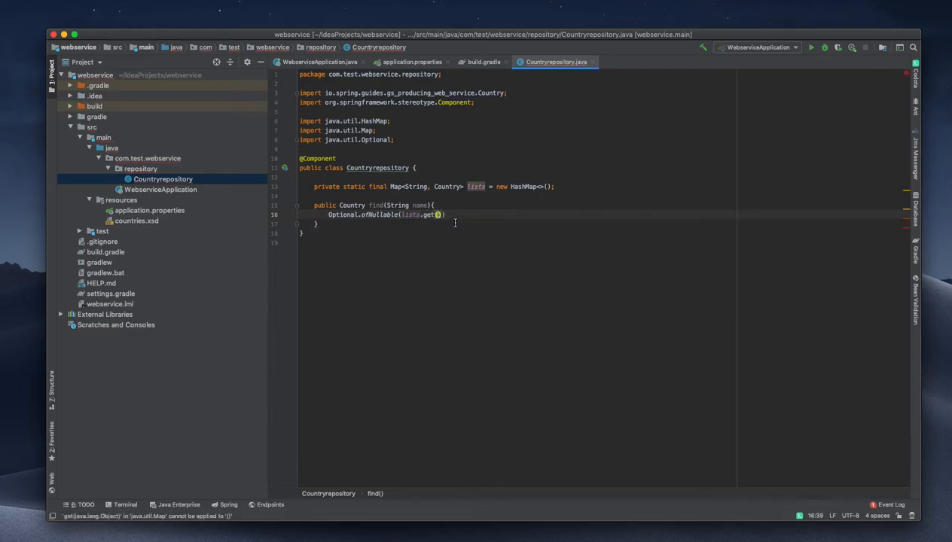
type("name")
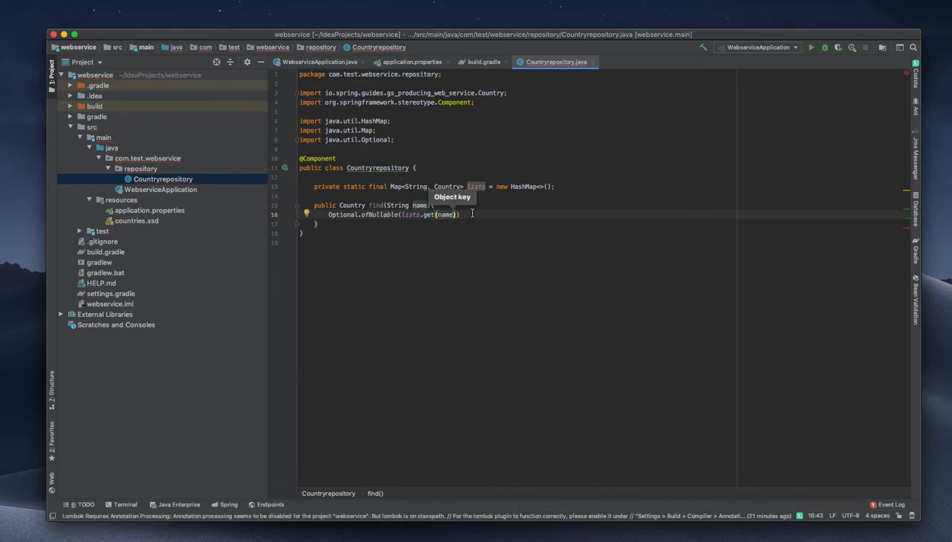
type(";")
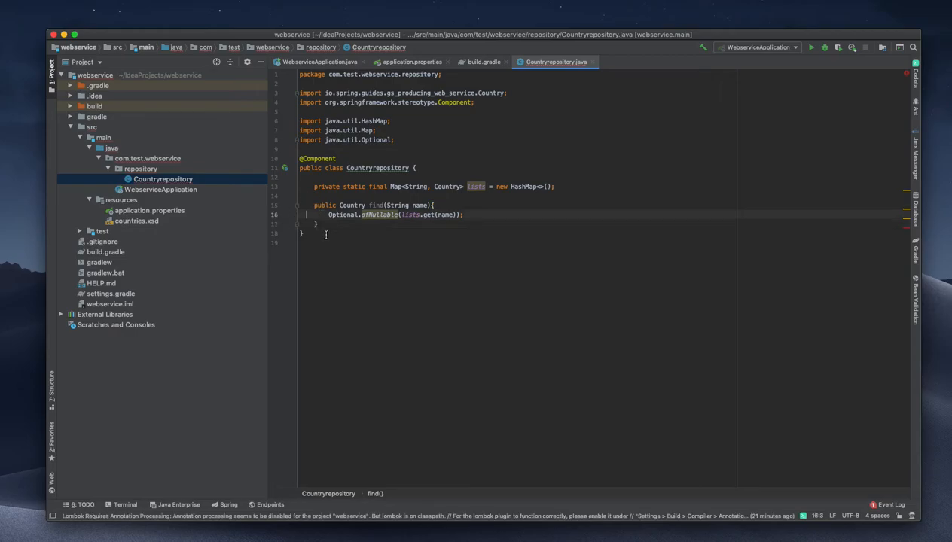
Step: Prefix the Optional.ofNullable call with return
left_click(317, 223)
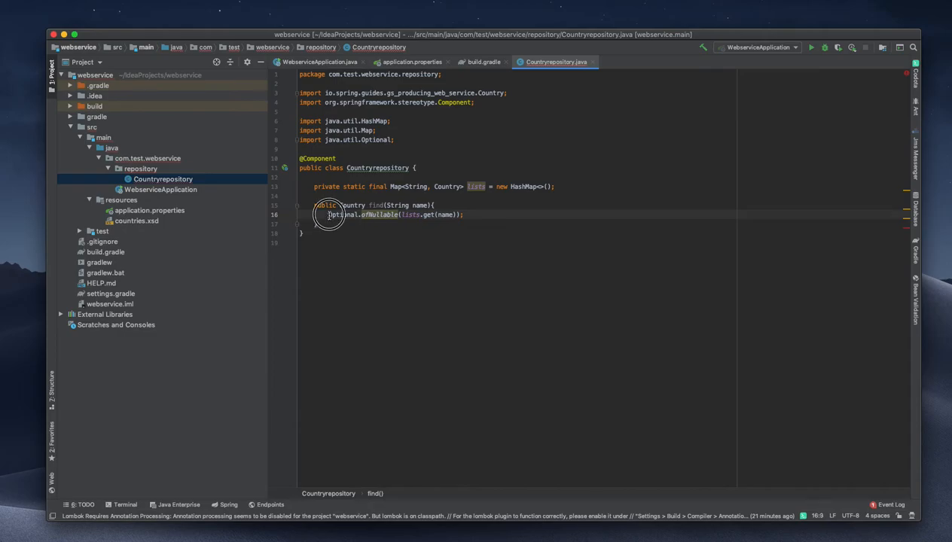
type("return")
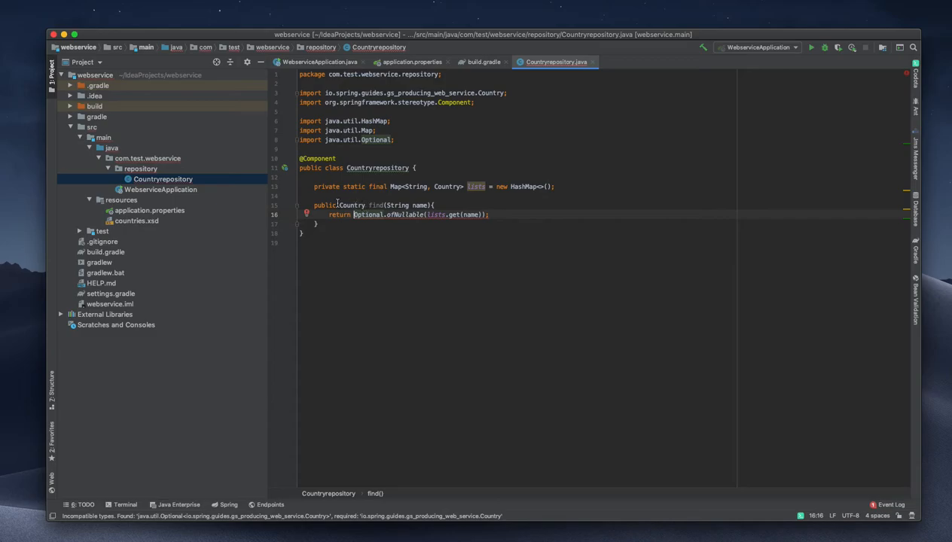
Step: Make find's return type Optional<Country> instead of Country
type("Op")
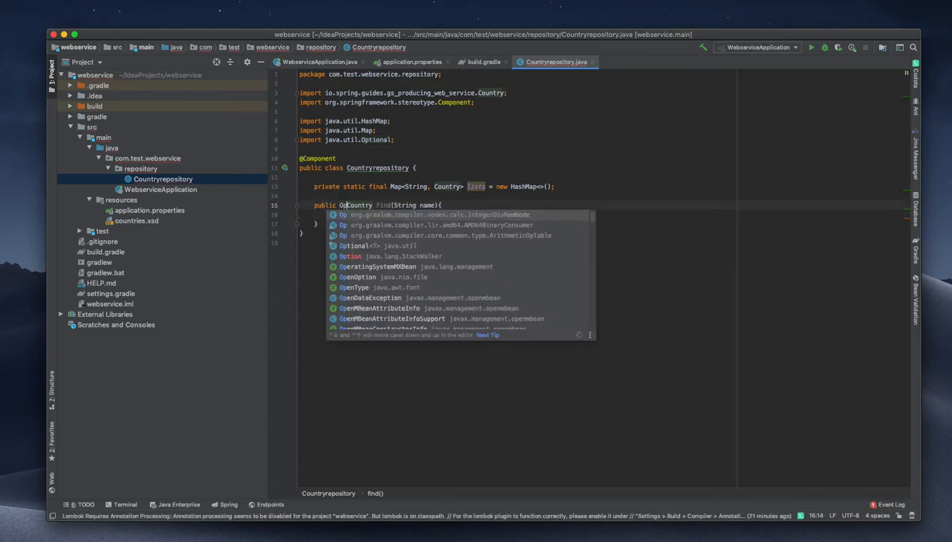
key("Enter")
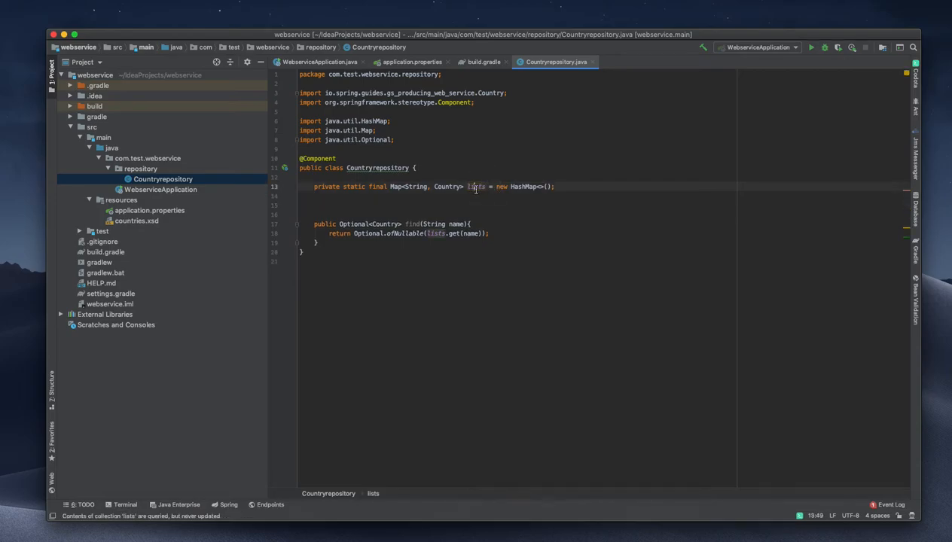
Step: Start a lists add call and declare Country country = new Country() with a country. call begun
double_click(476, 187)
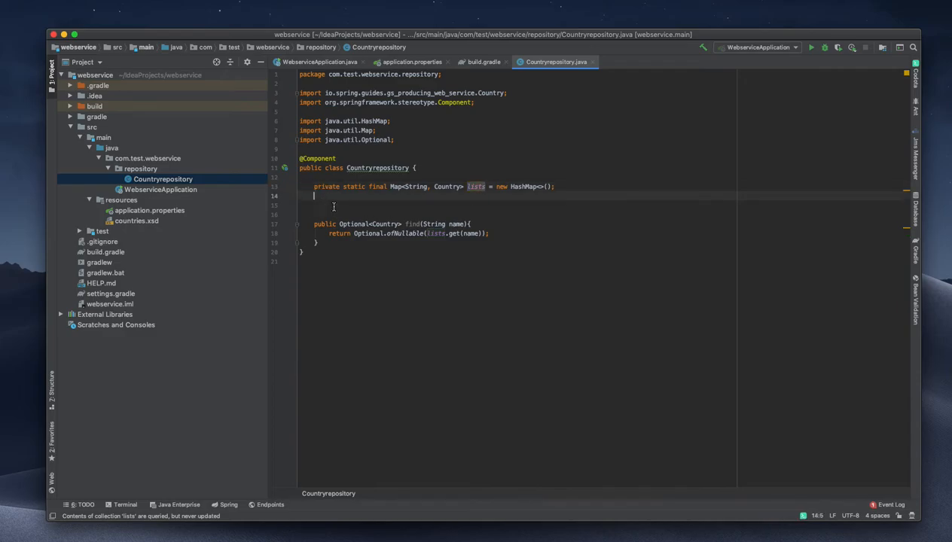
type("lists.")
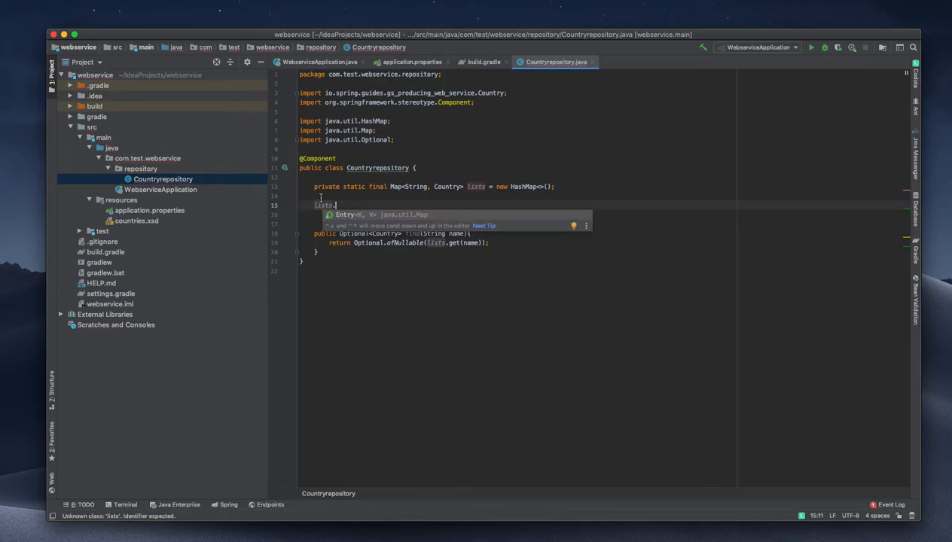
type("add")
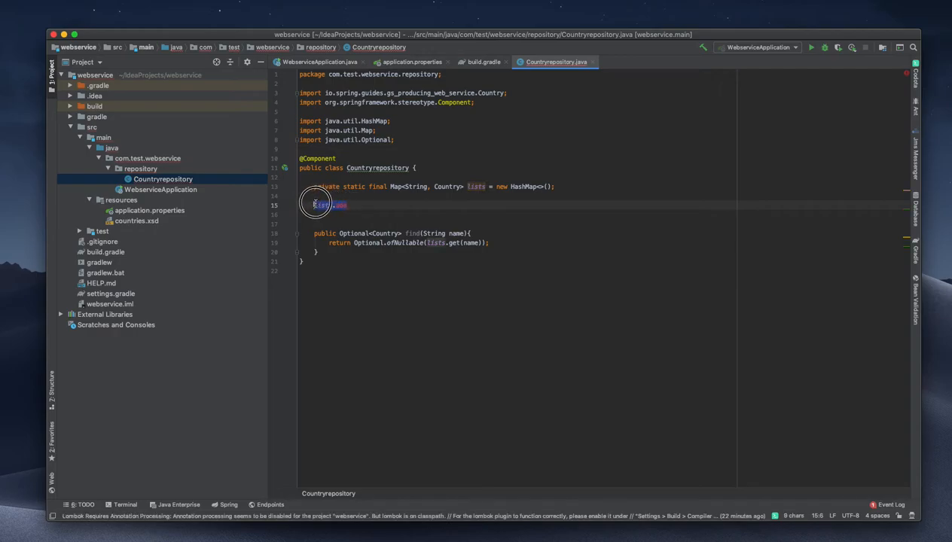
type("Co")
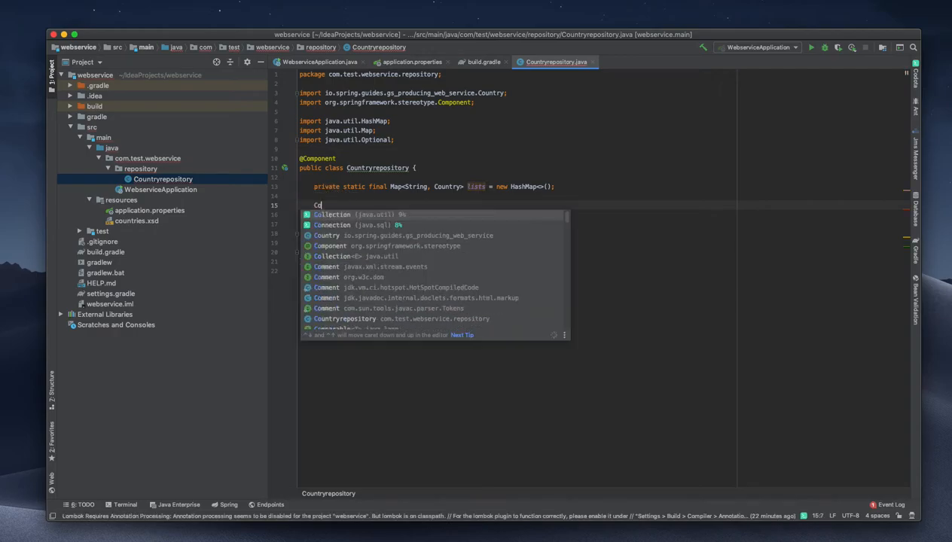
type("untry country = new Country();")
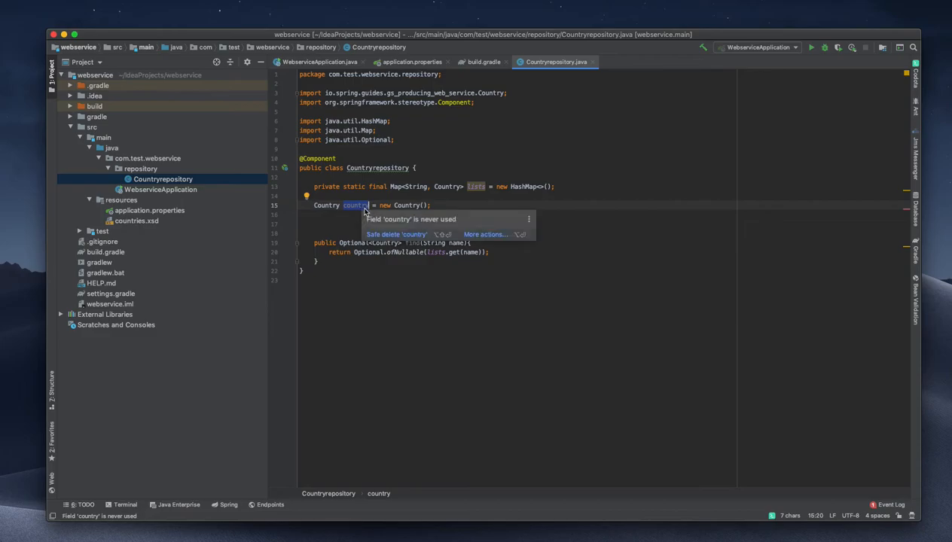
type("country")
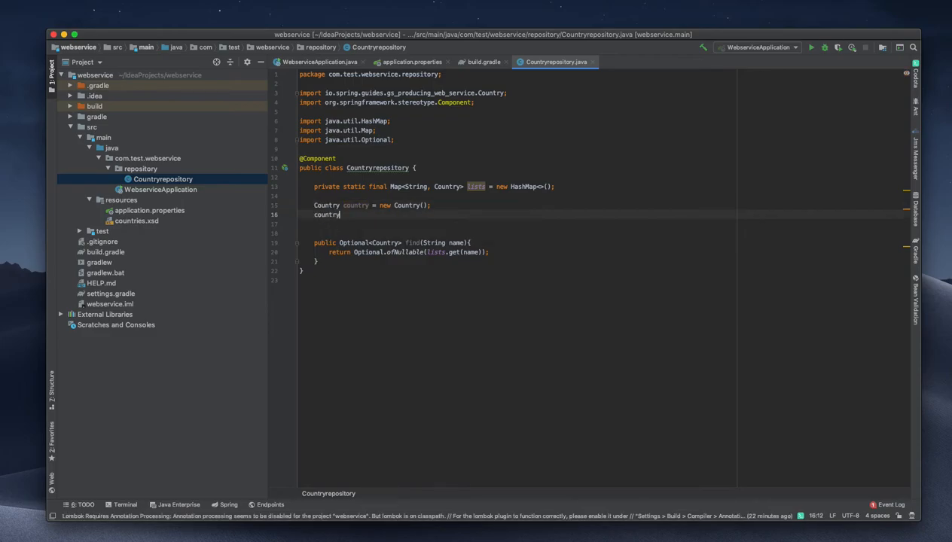
type(".")
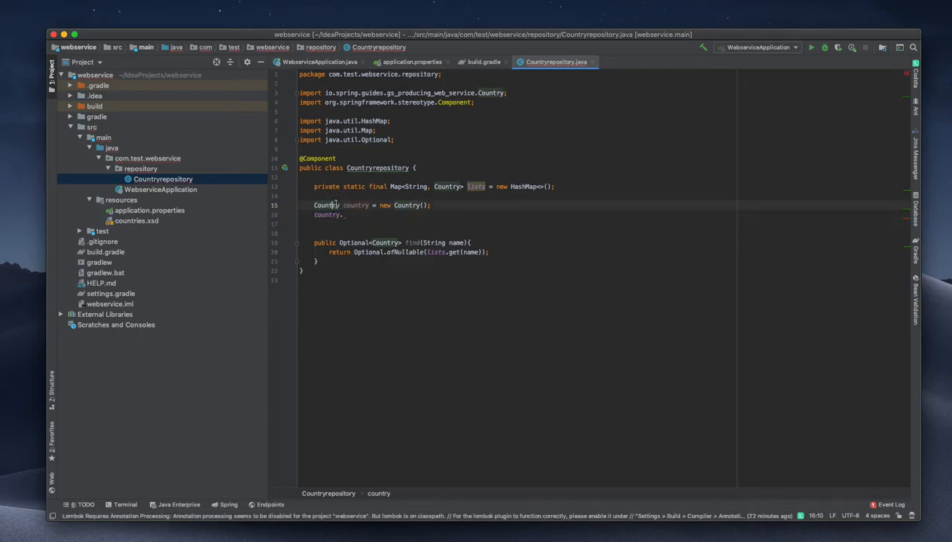
Step: Look up the generated Country class's decompiled source to see its fields and setters
double_click(326, 205)
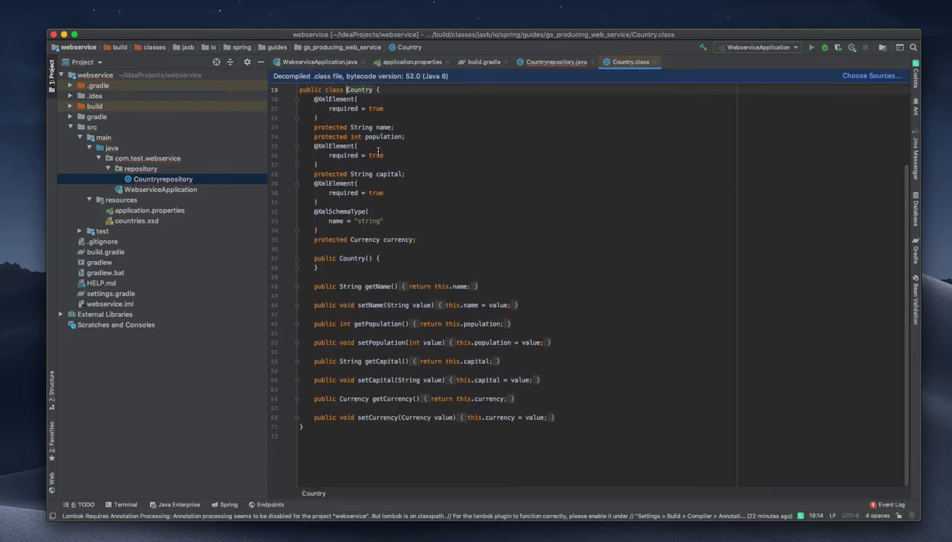
Step: Return to CountryRepository.java and move the Country declaration inside the find method
left_click(558, 62)
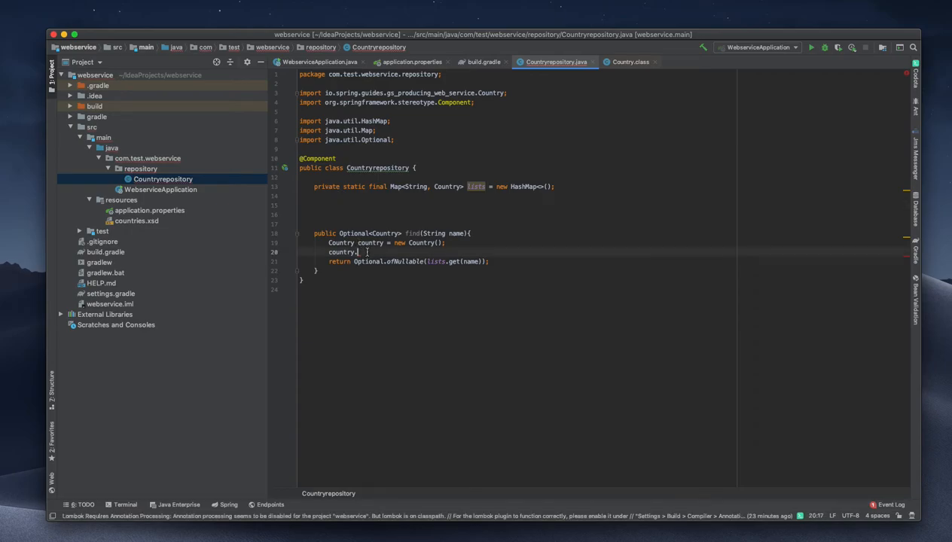
Step: Set the country's name to "Canada" and its currency to "CAD" via setCurrency
type("setName(\"\");")
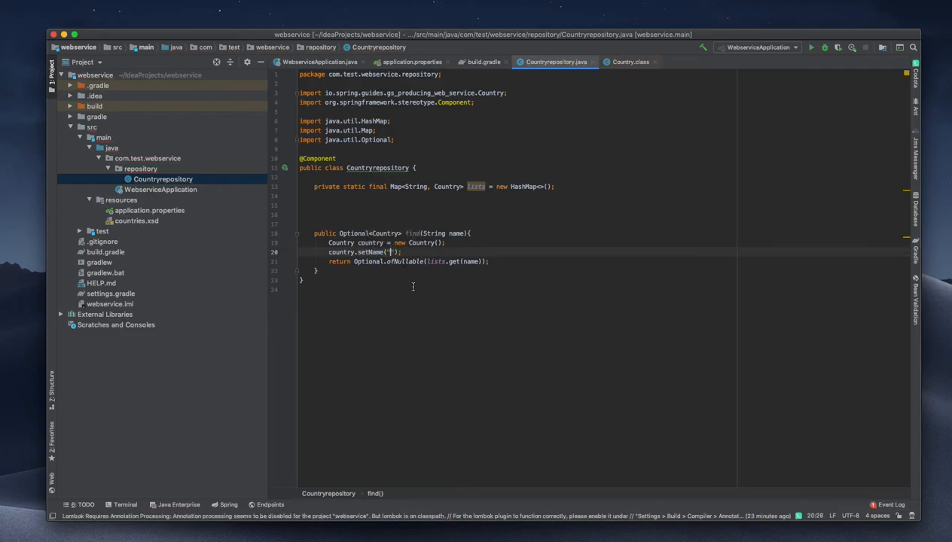
type("Car")
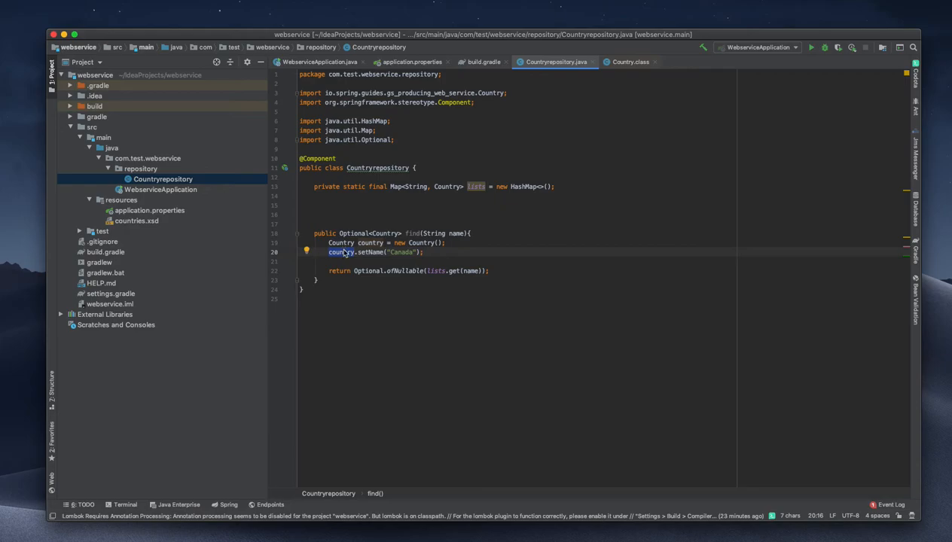
type("country.set")
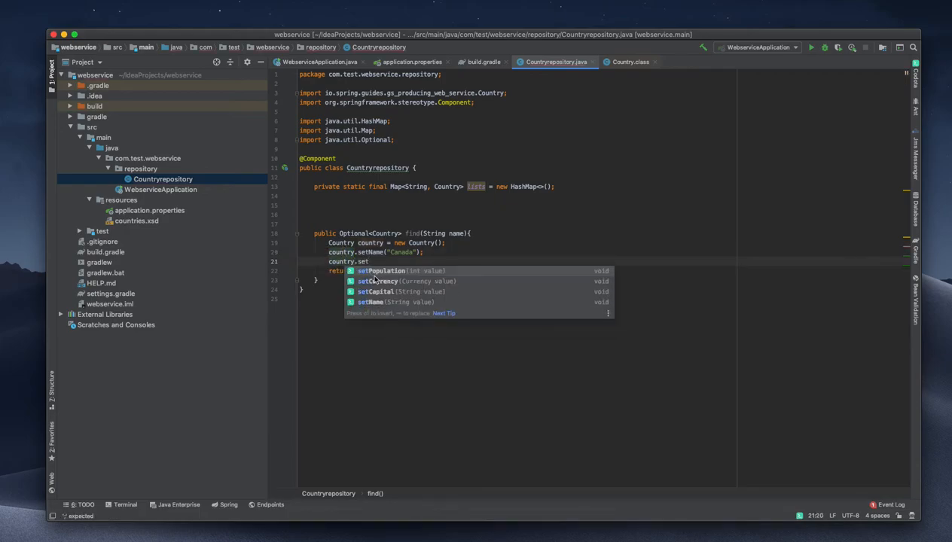
left_click(382, 281)
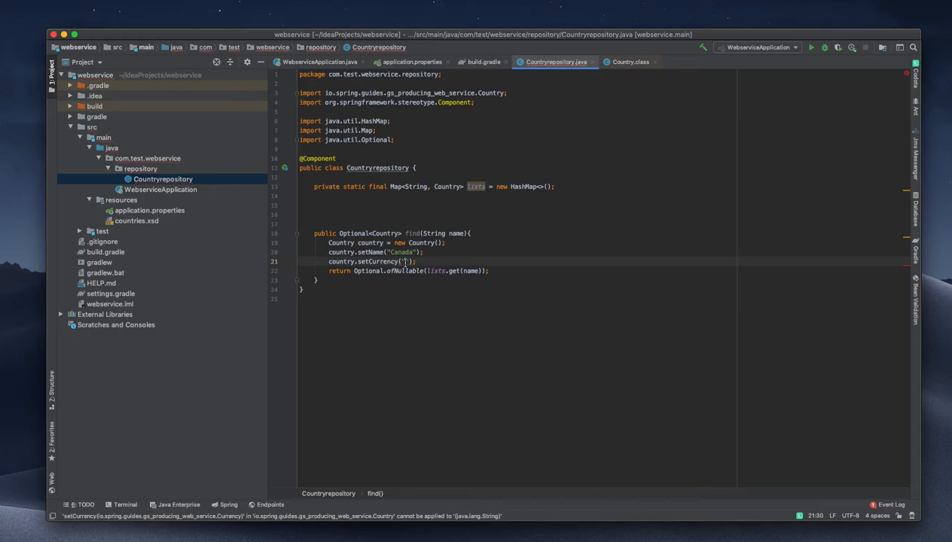
type("CAD")
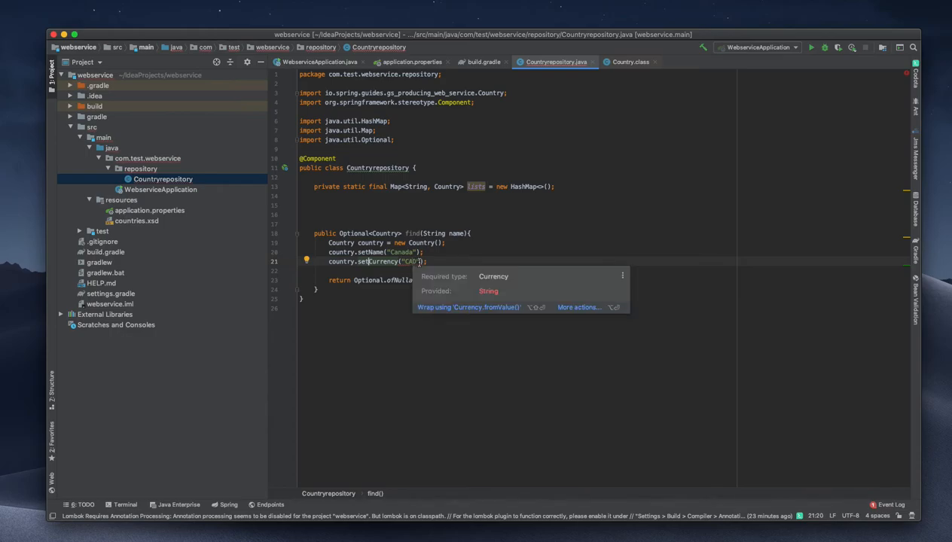
Step: Replace the "CAD" string with Currency.EUR, auto-importing the generated Currency type
left_click(419, 262)
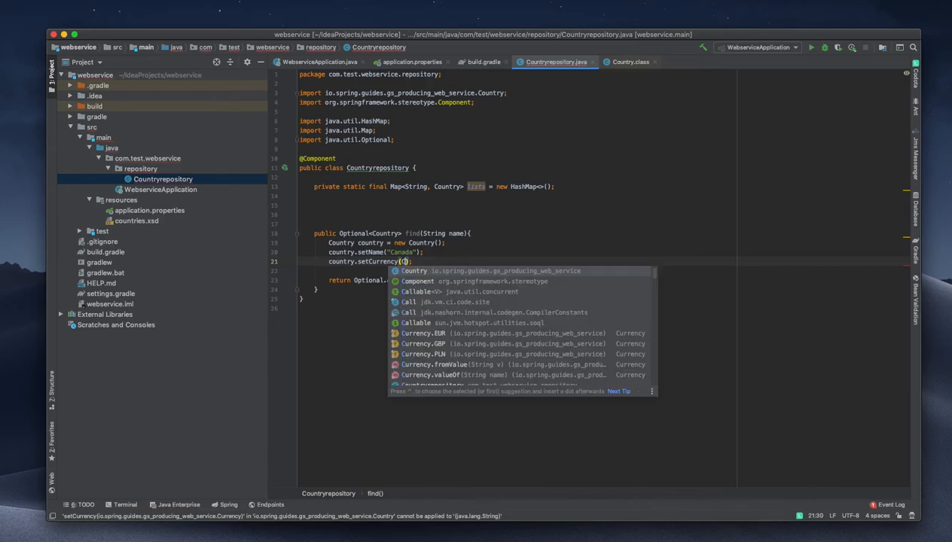
type("Currency.CAD")
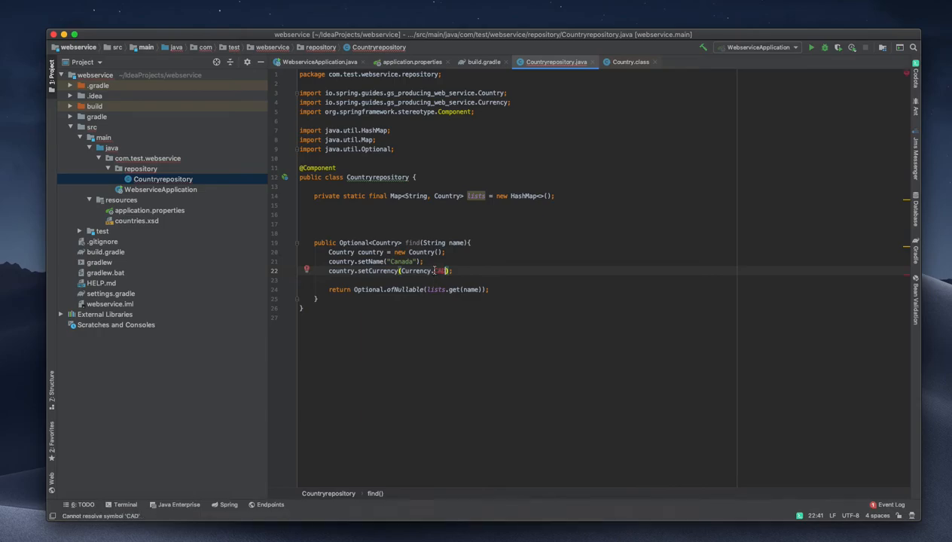
type(".")
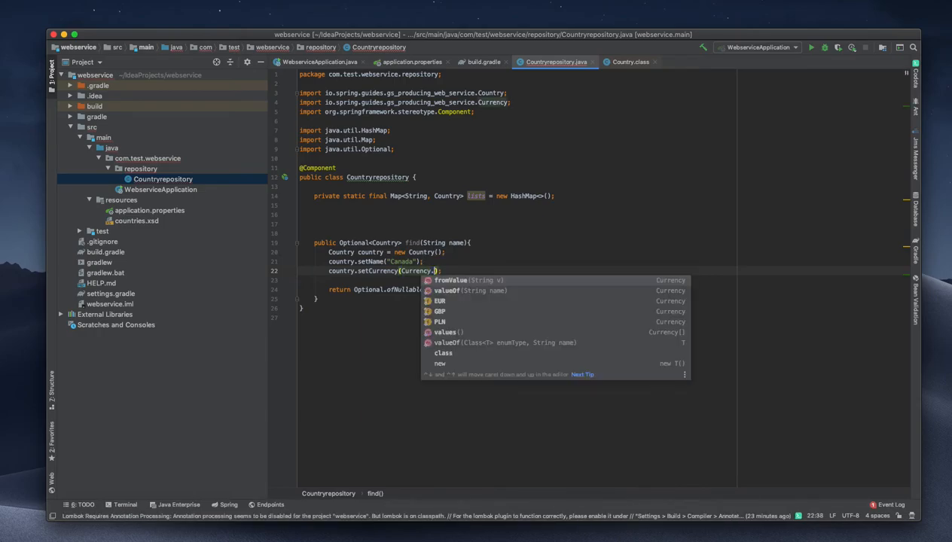
mouse_move(444, 333)
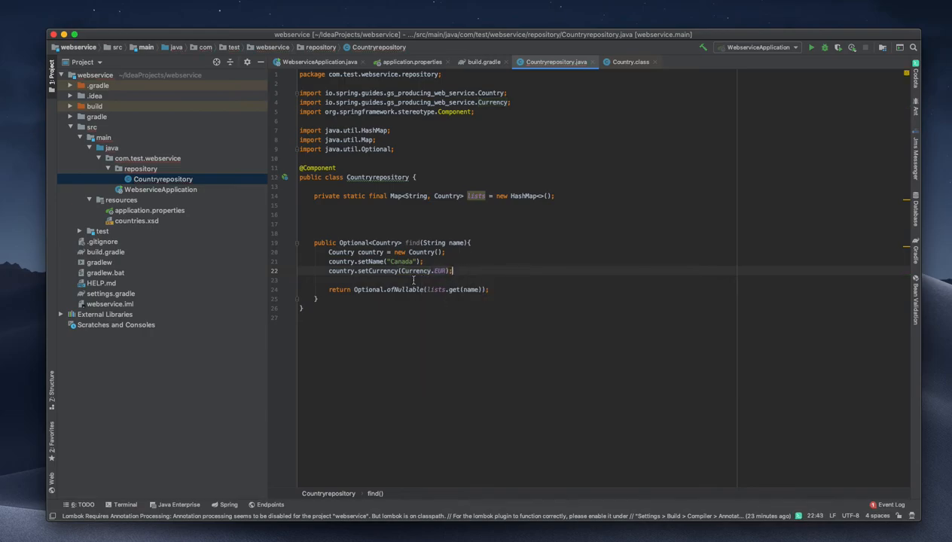
mouse_move(369, 252)
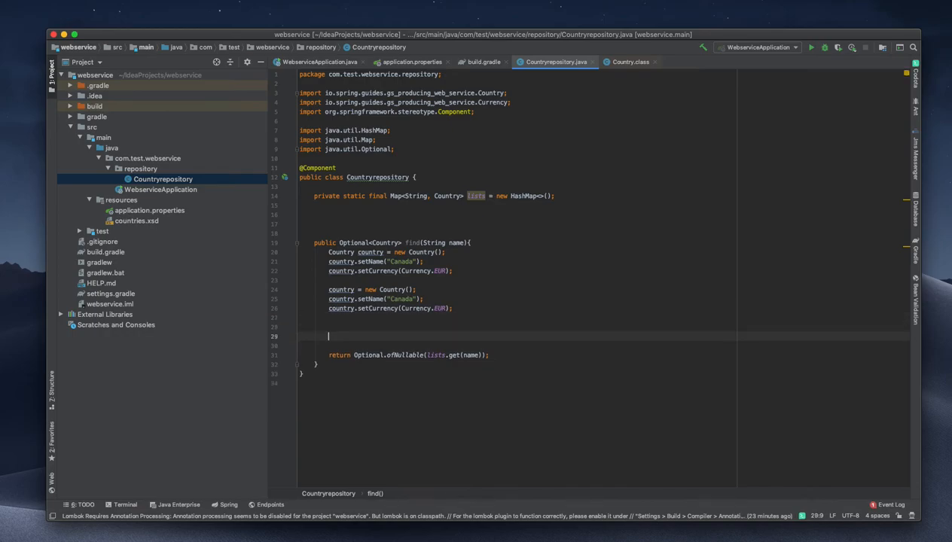
Step: Add two more Country blocks named "US" and "Britian", each with Currency.EUR
type("country = new Country();")
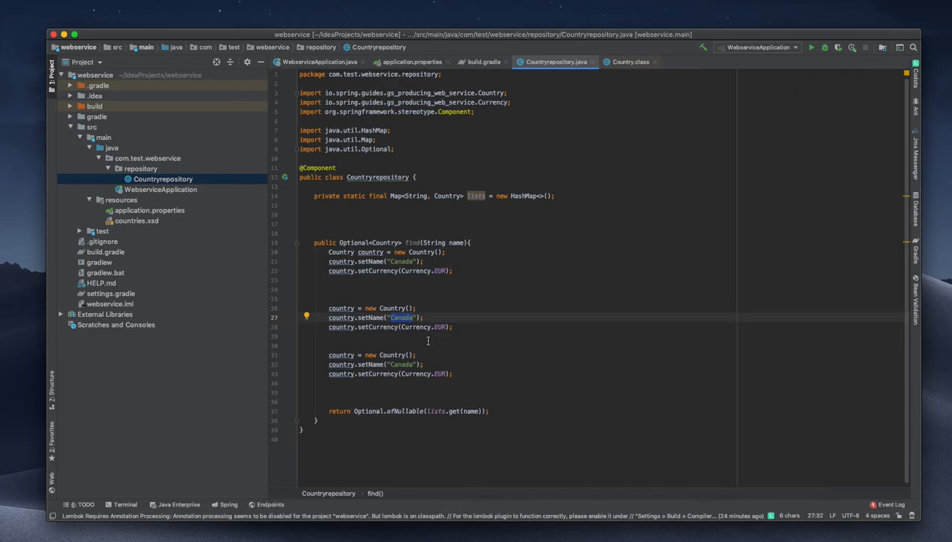
type("US")
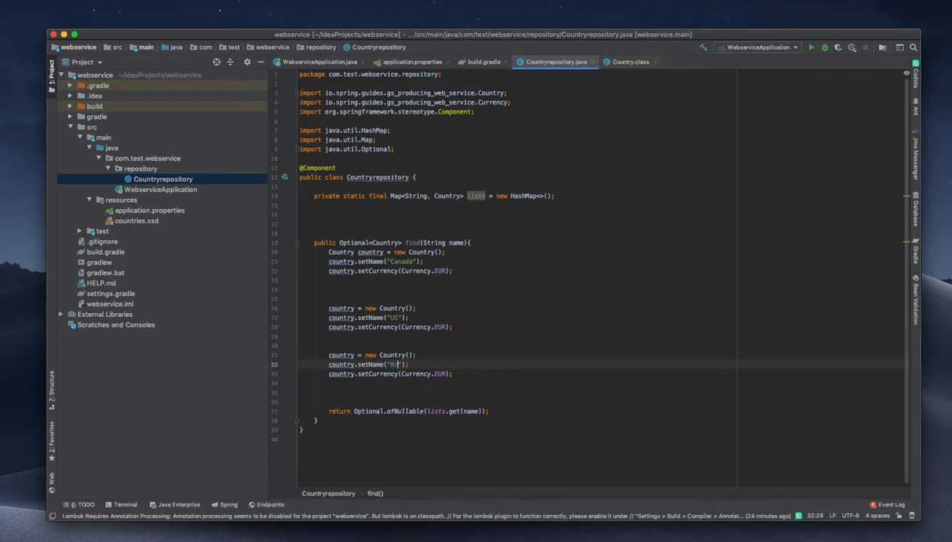
type("Britian")
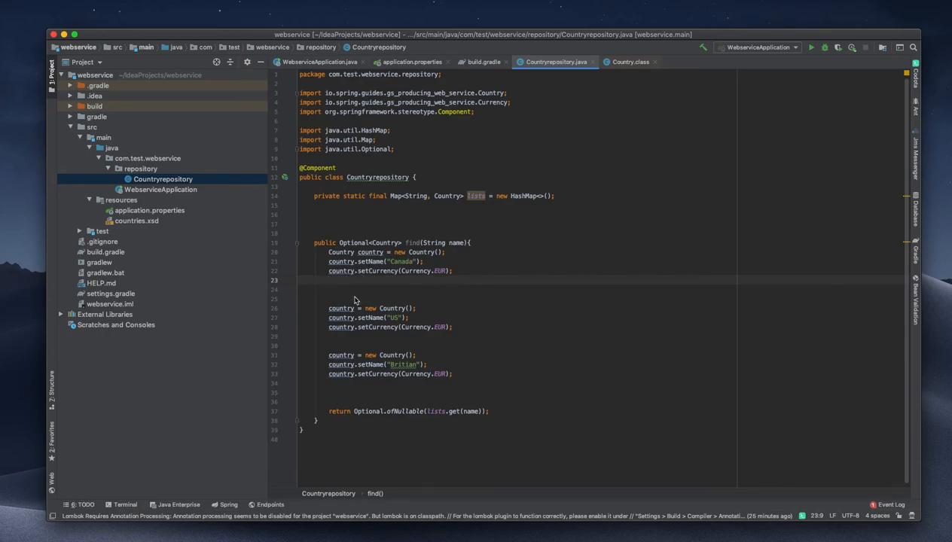
type("lists.")
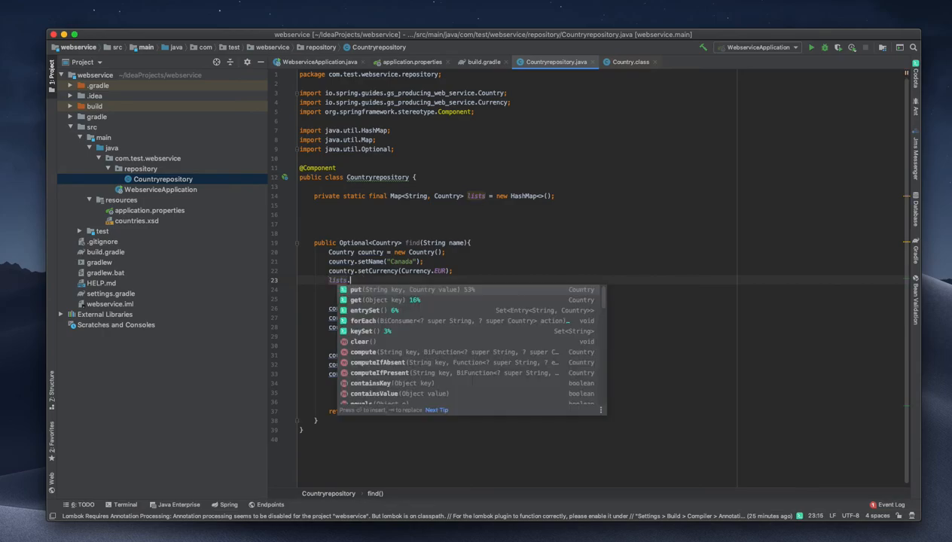
Step: Add lists.put("canada", country); after the Canada block
type("put();")
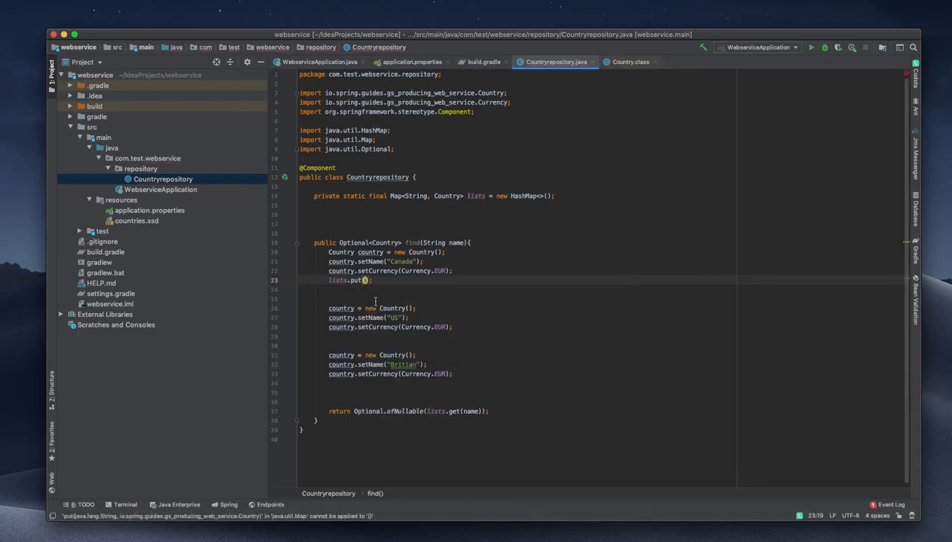
type("\"\",")
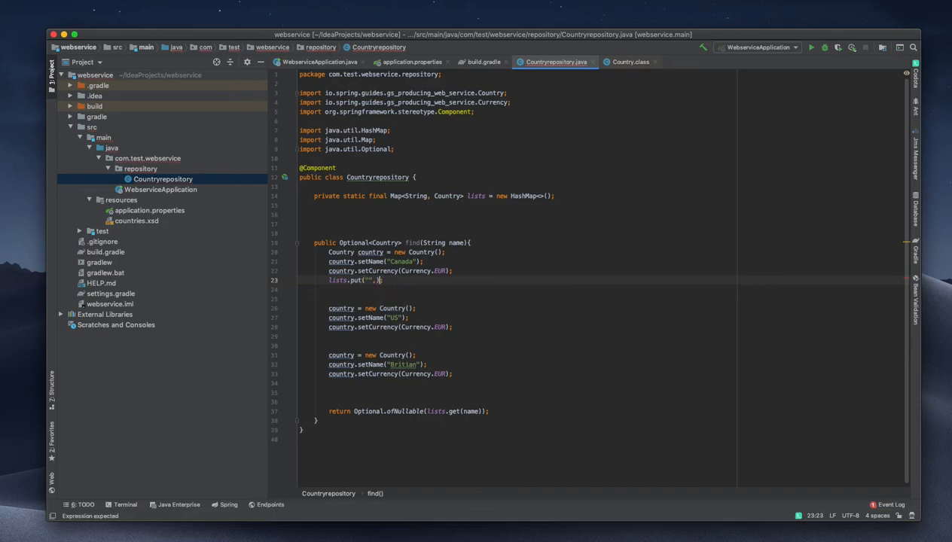
type("country")
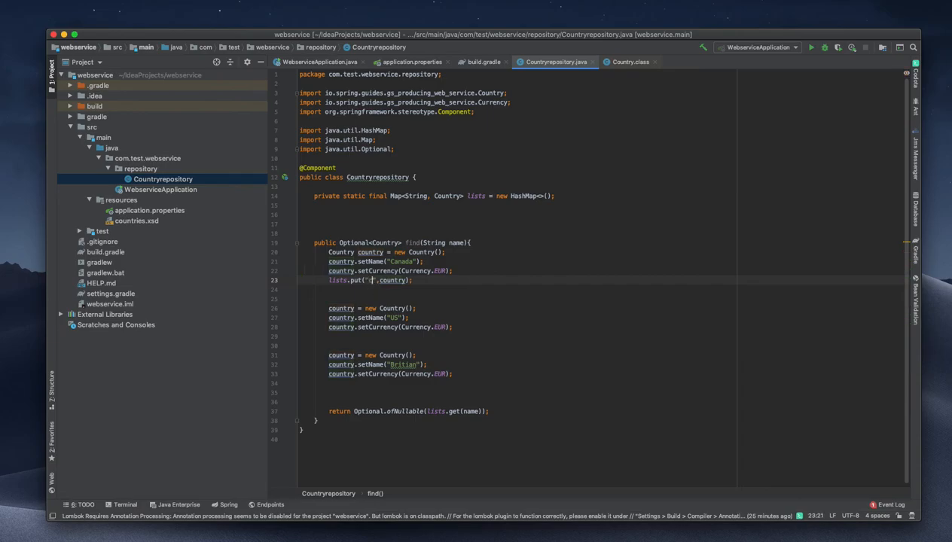
type("canada")
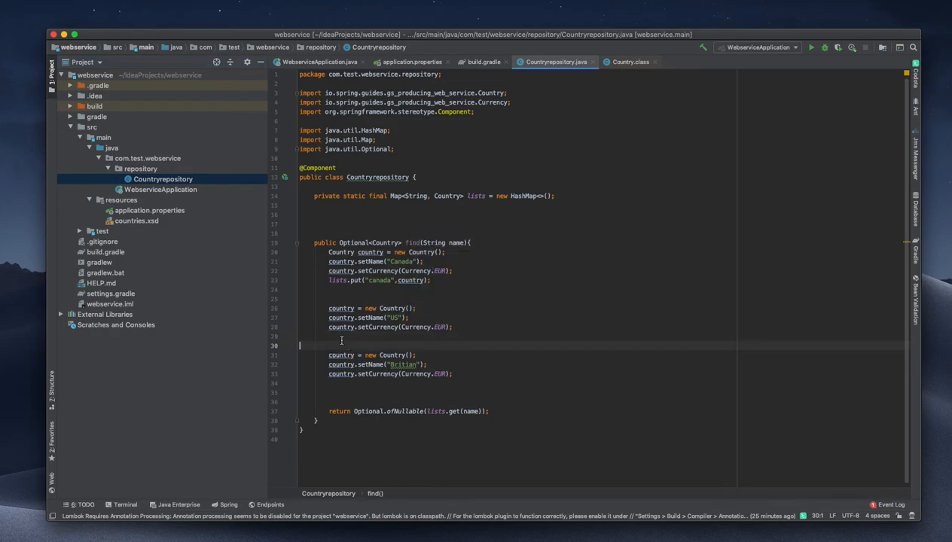
Step: Copy the put line below the US block and select its "canada" key for renaming
type("lists.put(\"canada\",country);")
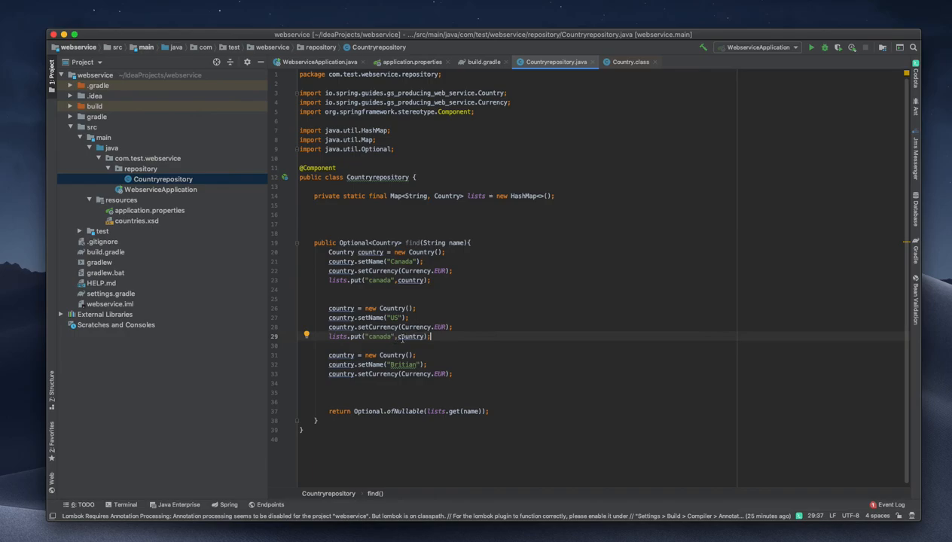
double_click(379, 336)
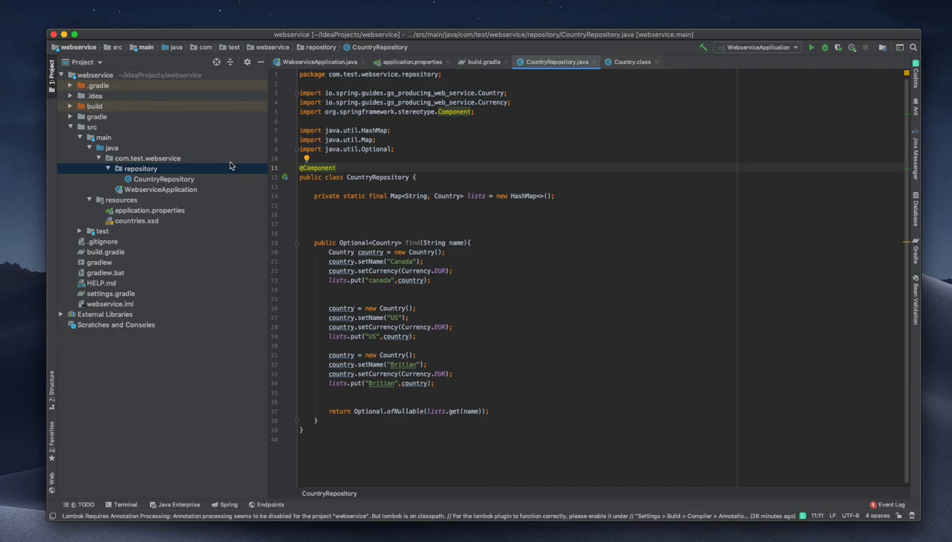
mouse_move(226, 165)
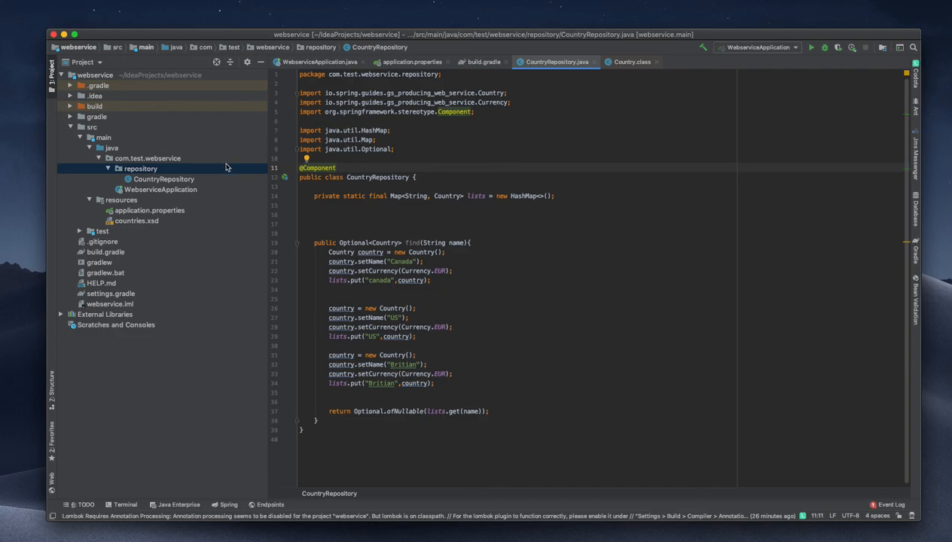